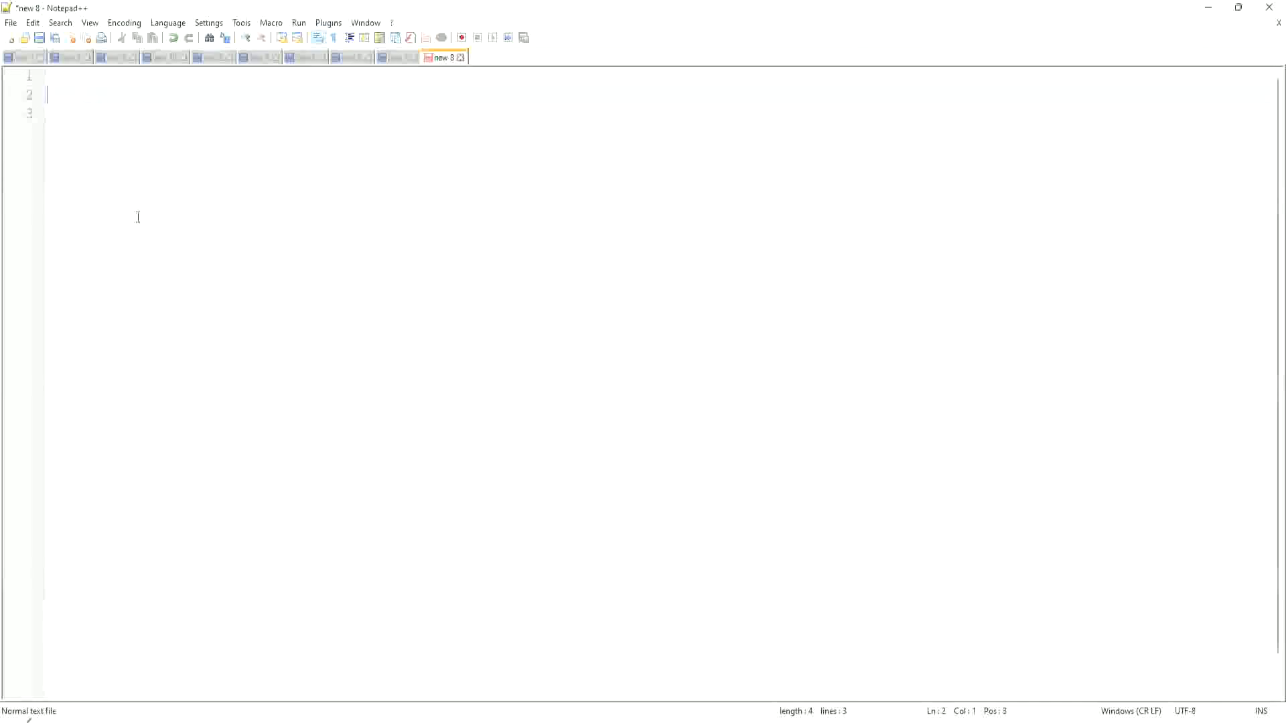
mouse_move(149, 228)
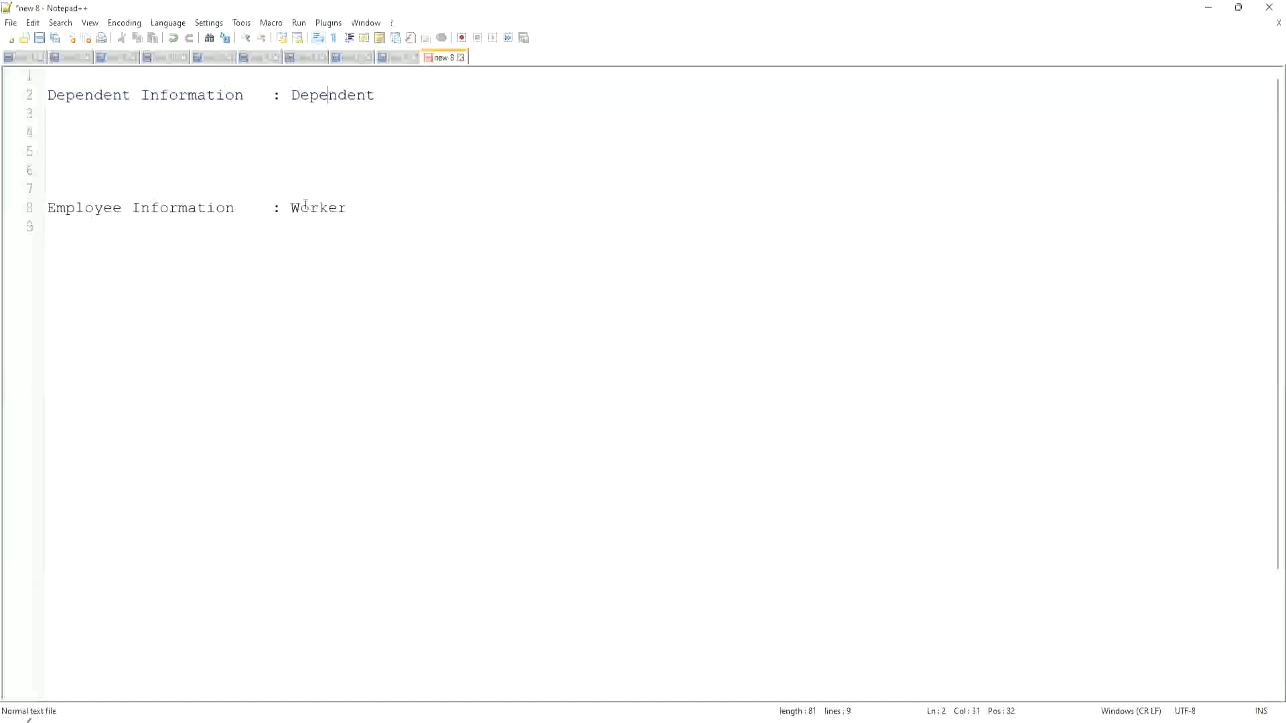
- Point to the Worker label, then back to the Dependent label in the notes
left_click(306, 208)
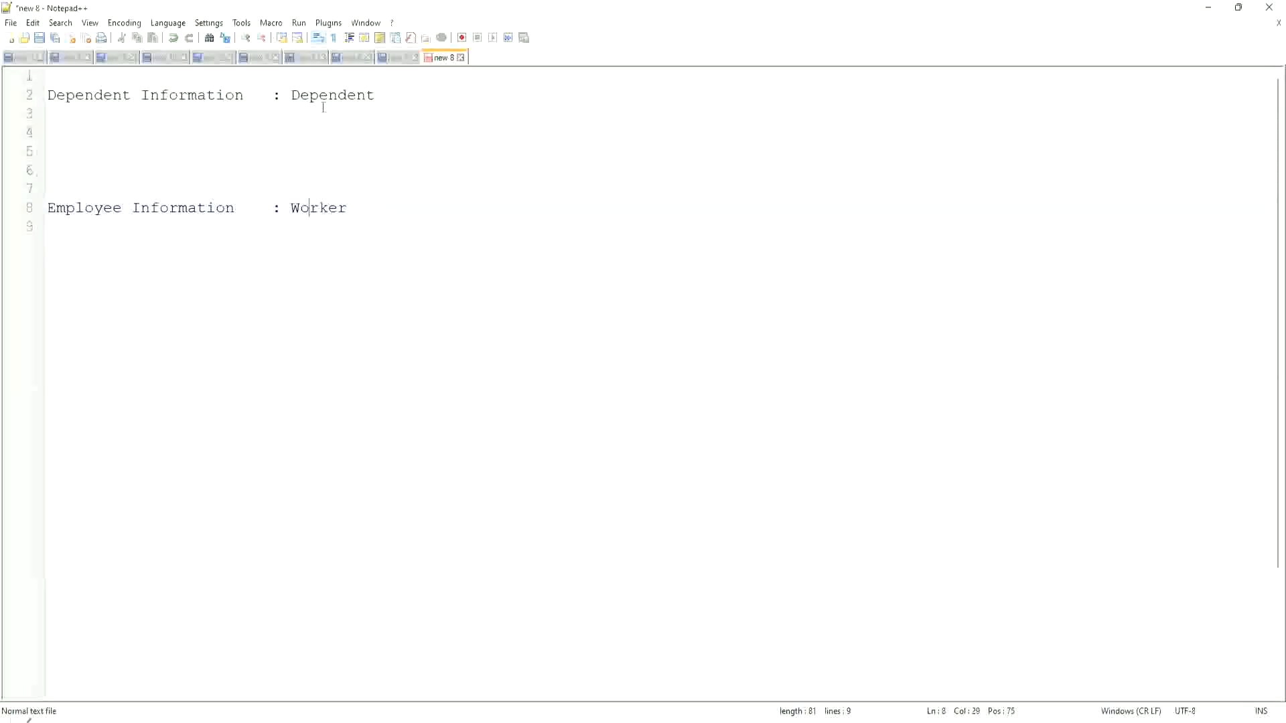
left_click(328, 95)
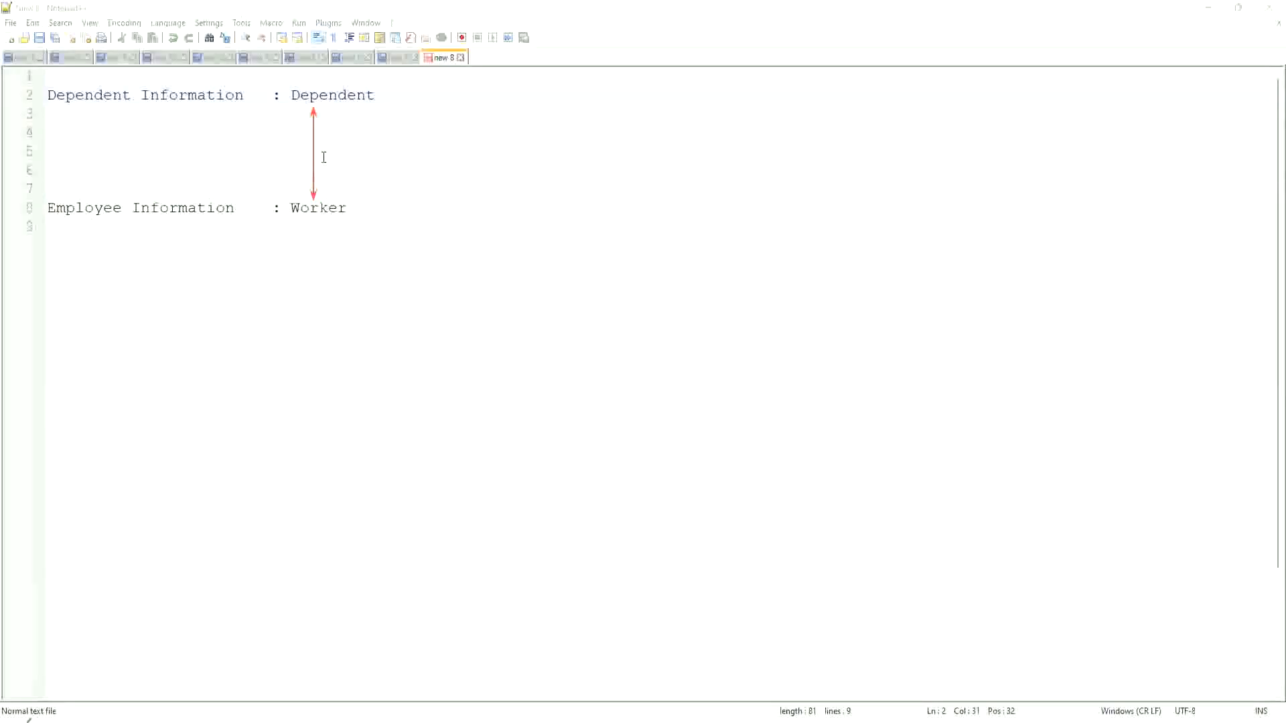
- Write the label 'Worker:Dependent(s) = 1:many' beside the Dependent–Worker link
type("Wor")
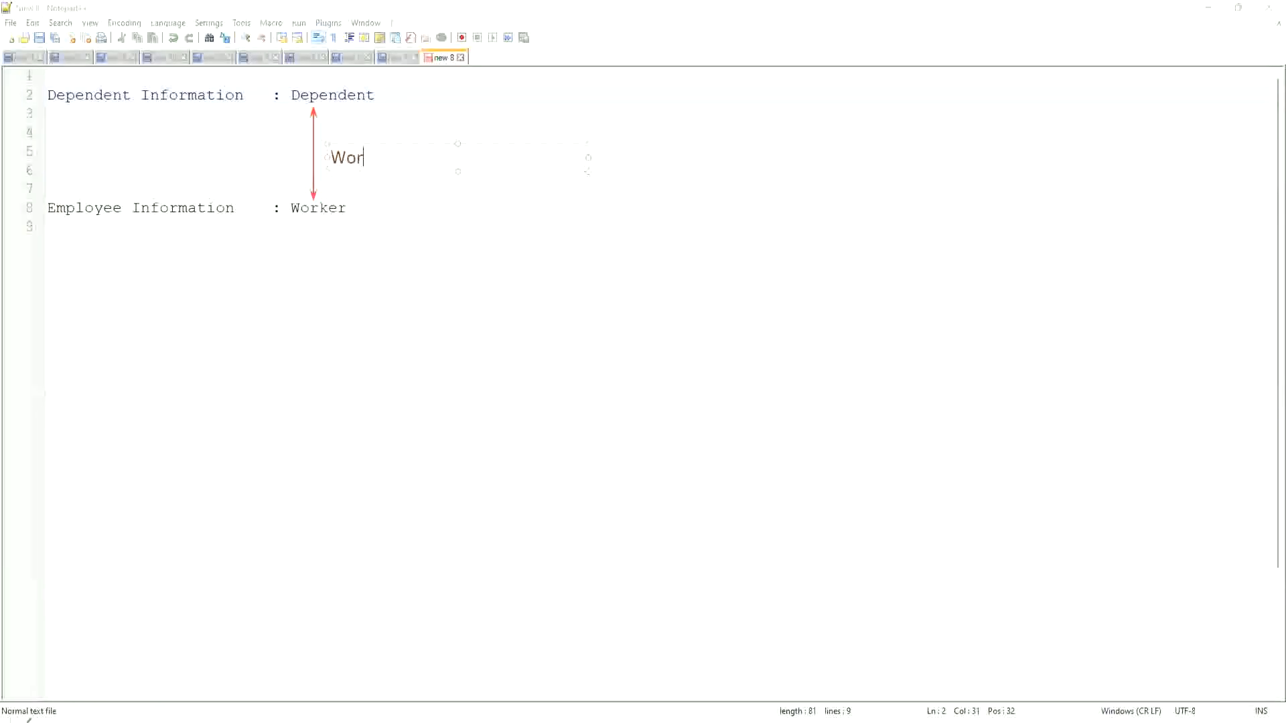
type("ker")
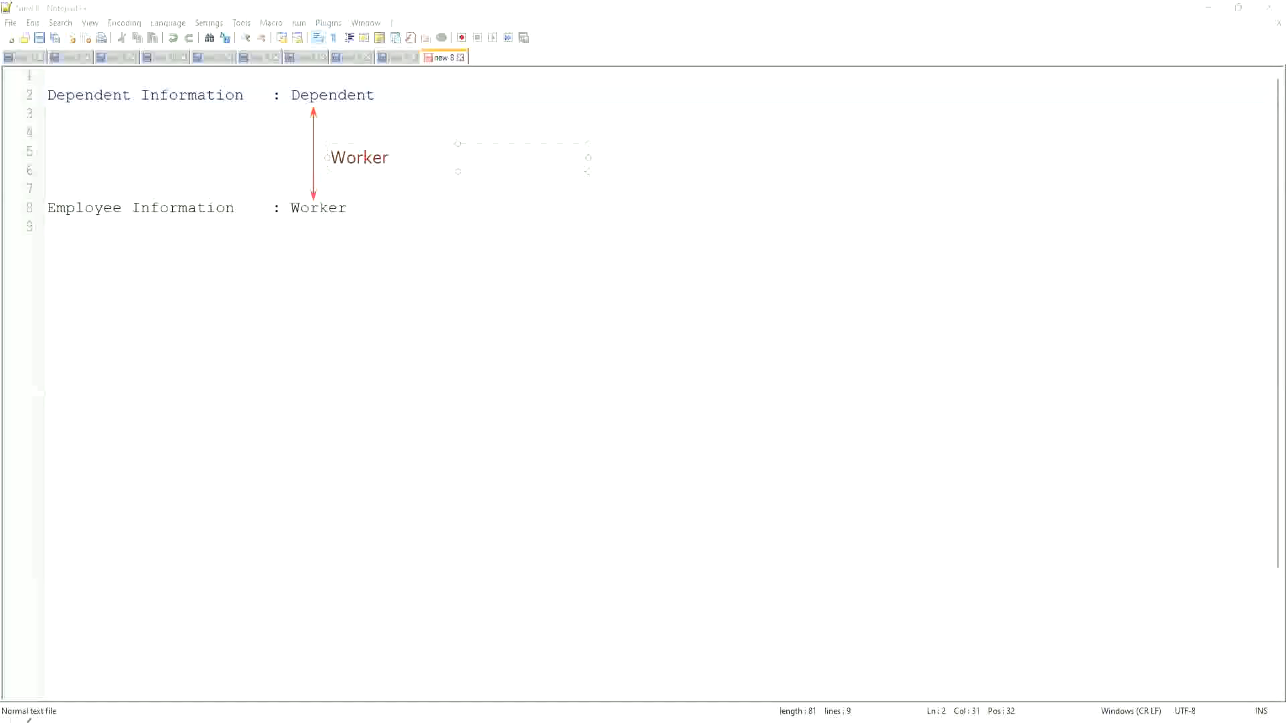
type(":D")
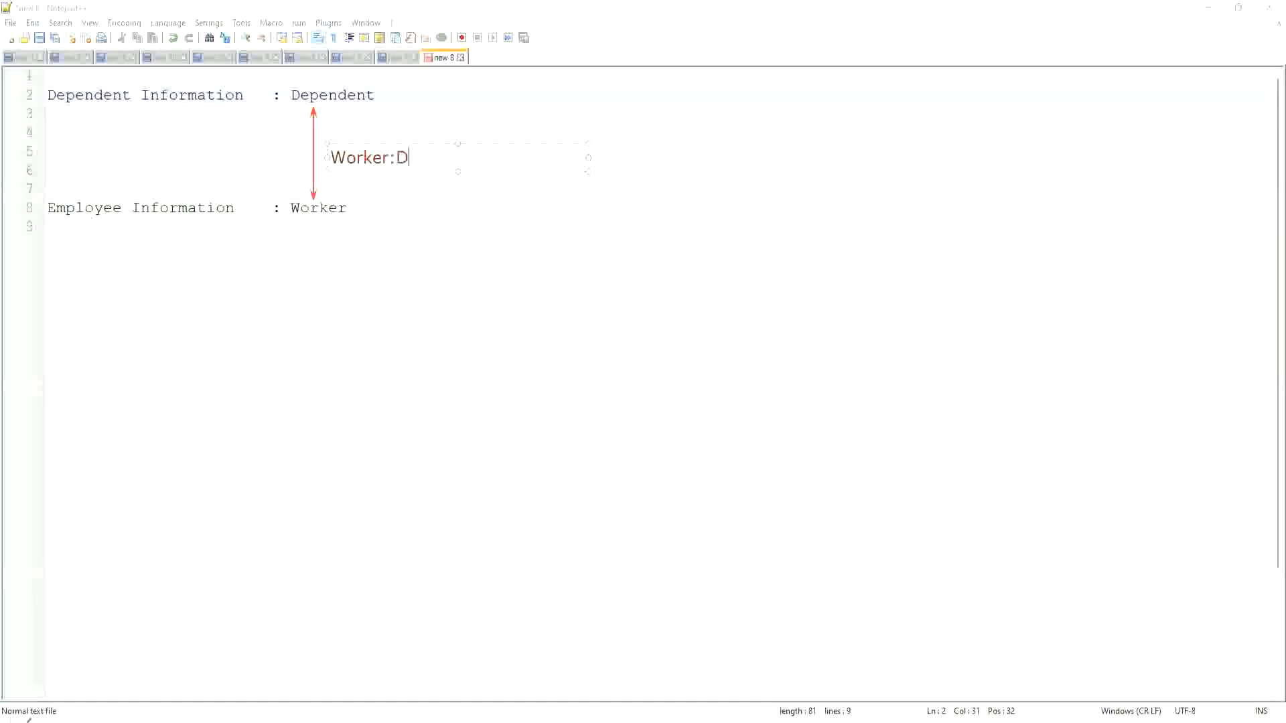
type("ependent(s")
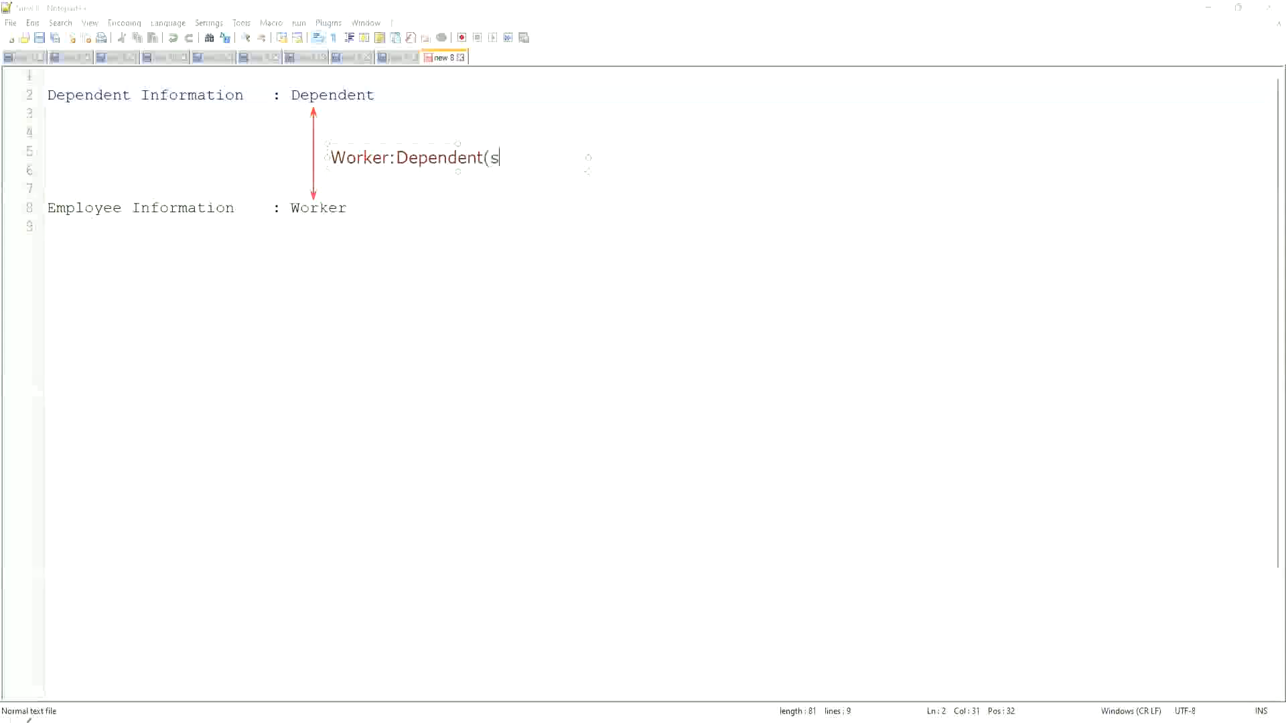
type(") =")
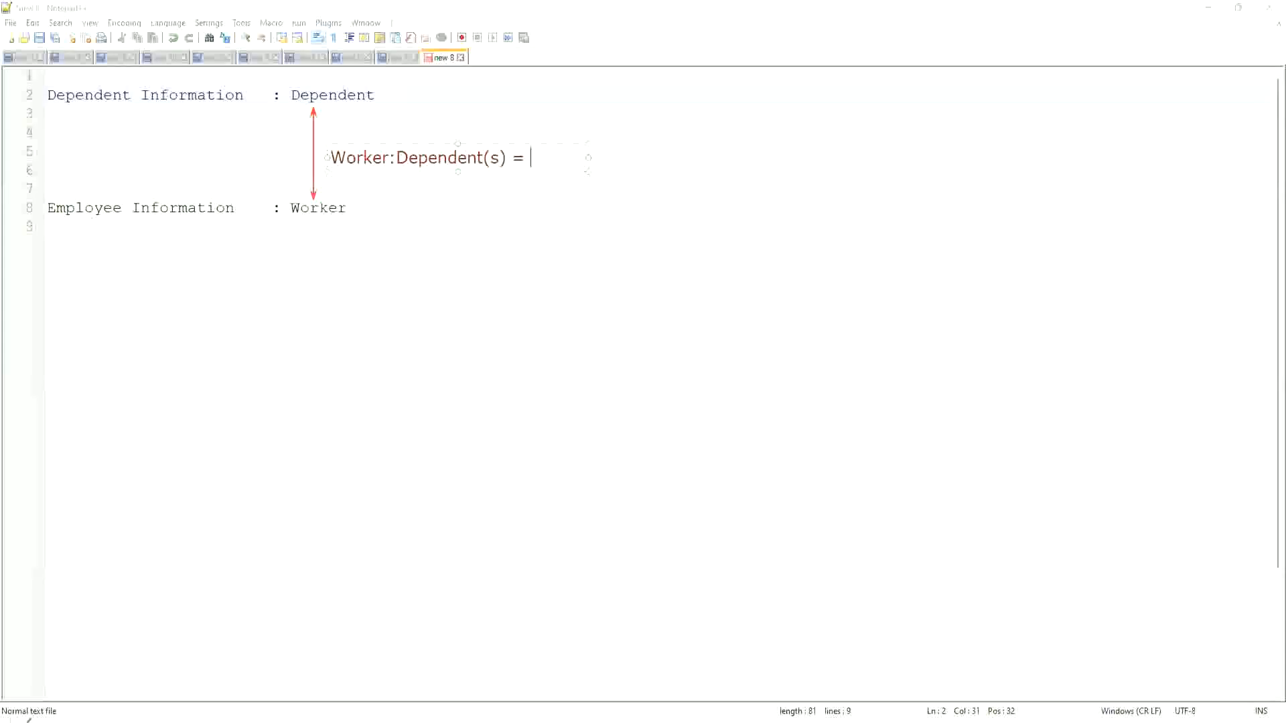
type("1:many")
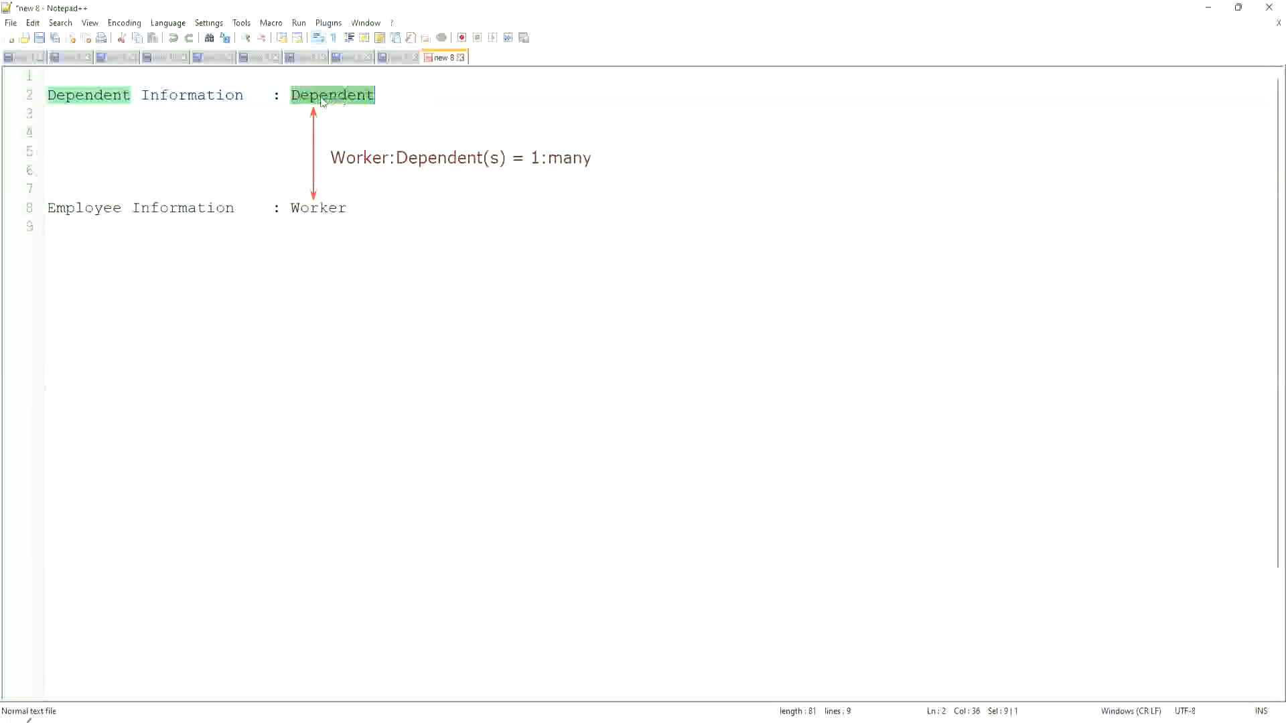
left_click(316, 95)
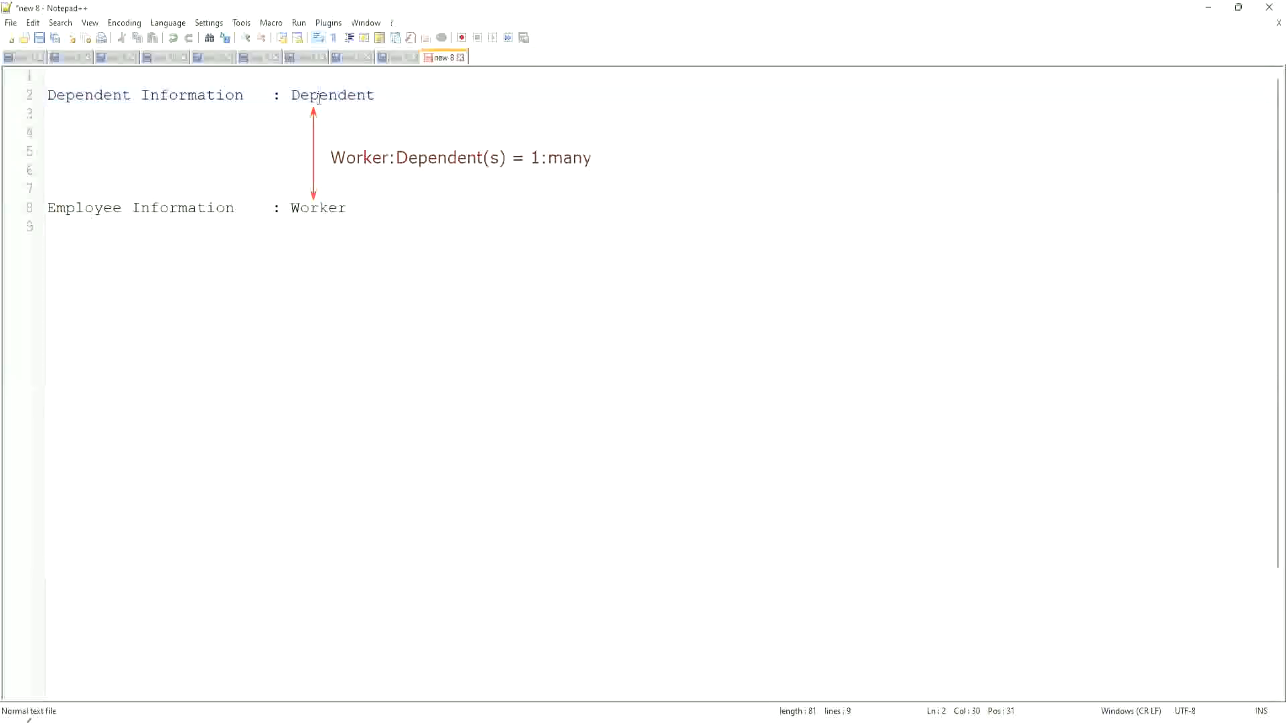
mouse_move(296, 241)
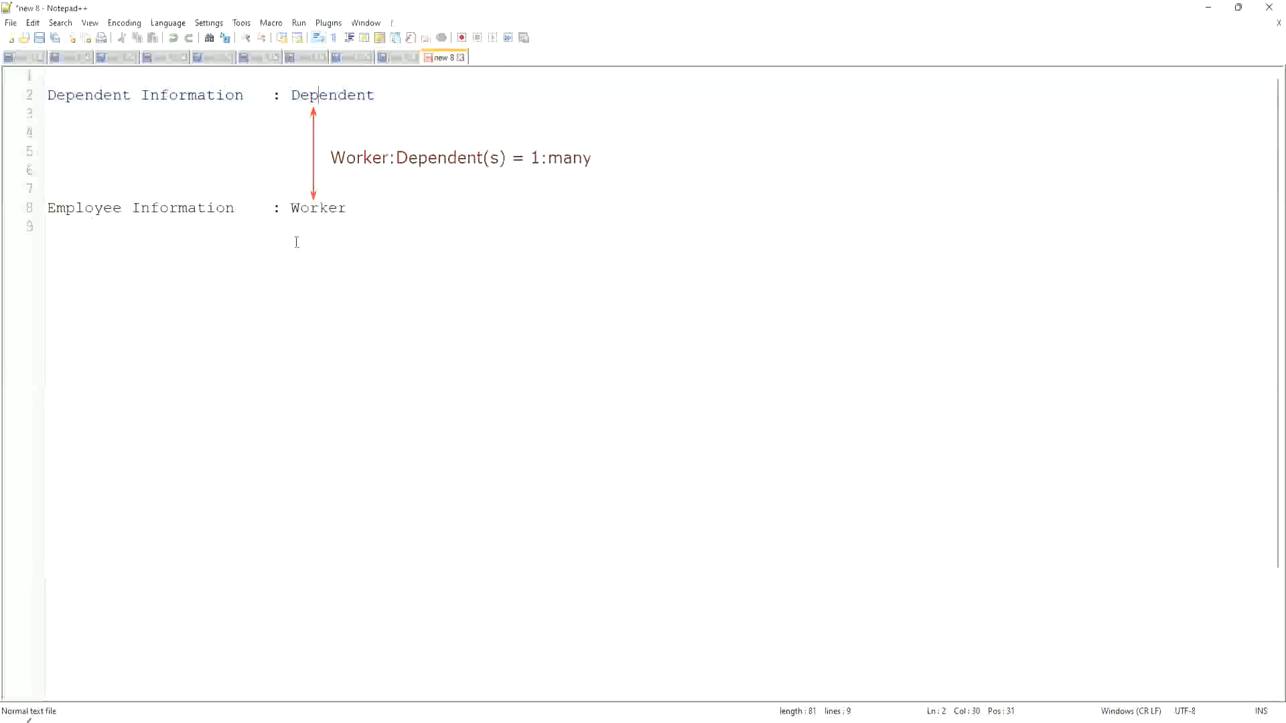
mouse_move(288, 222)
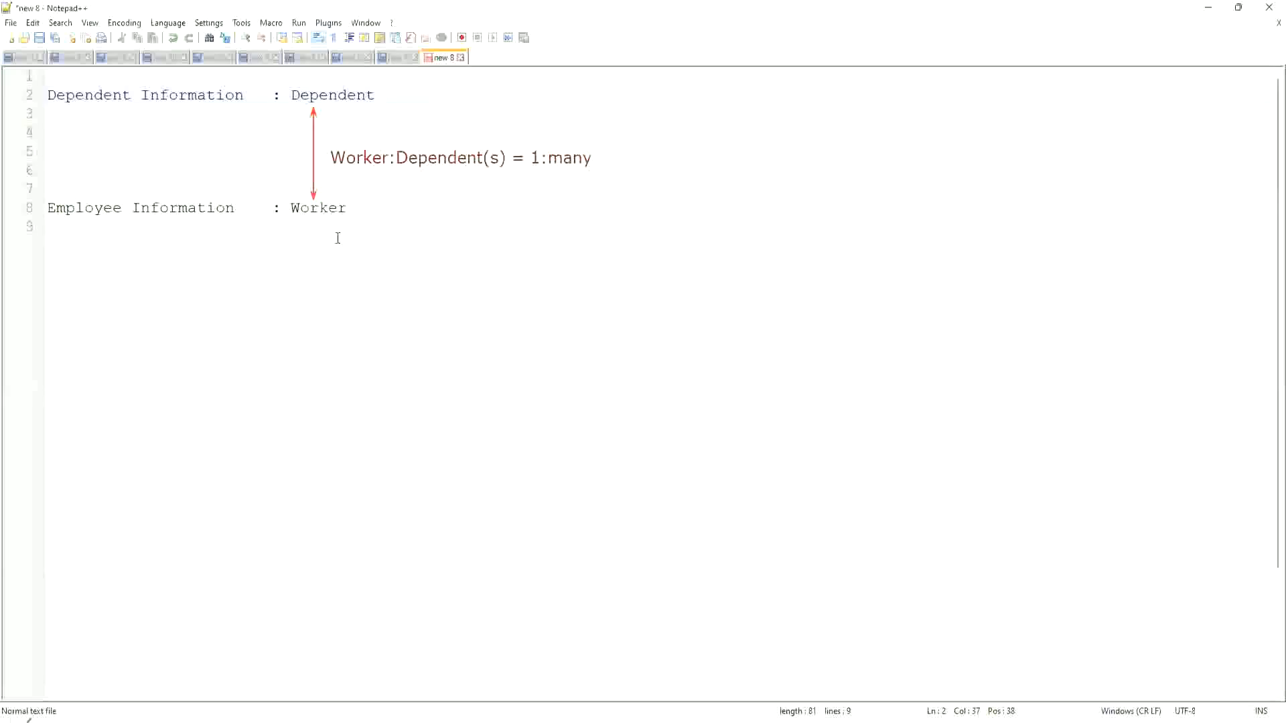
left_click(49, 150)
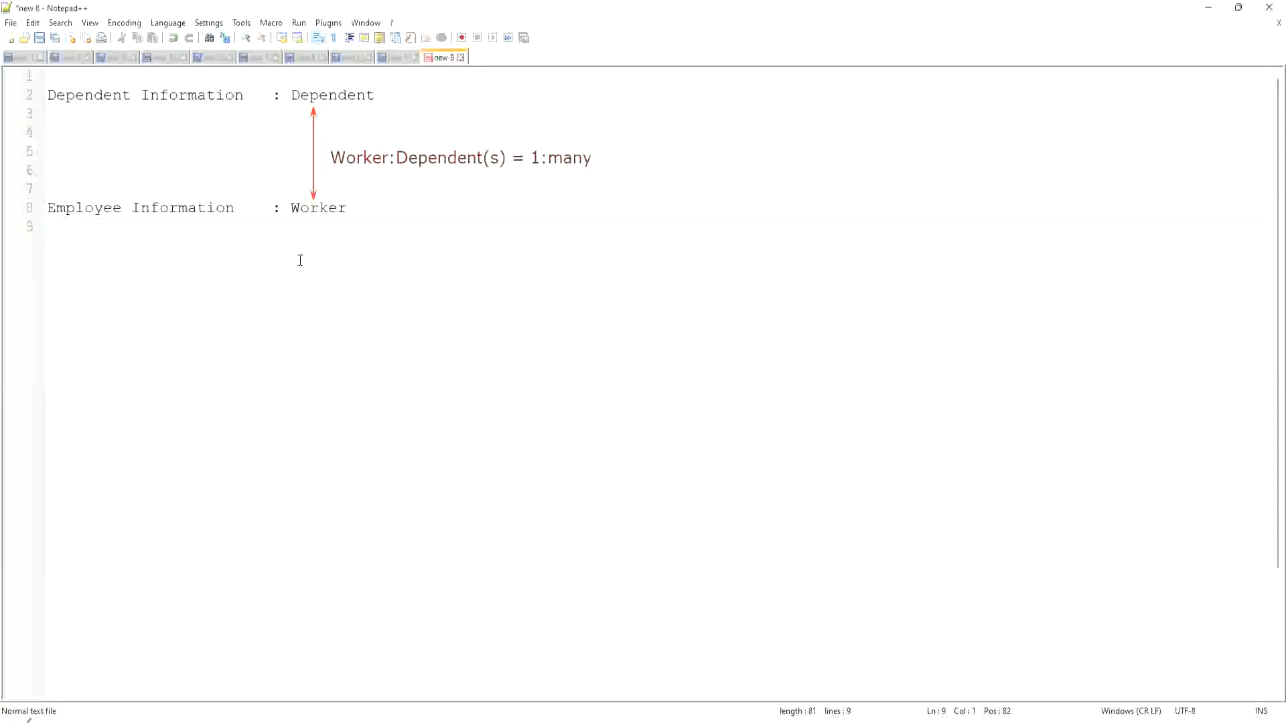
- Type 'Age of the Eldest Dependent of a Worker' on a new line below the entries
type("\\")
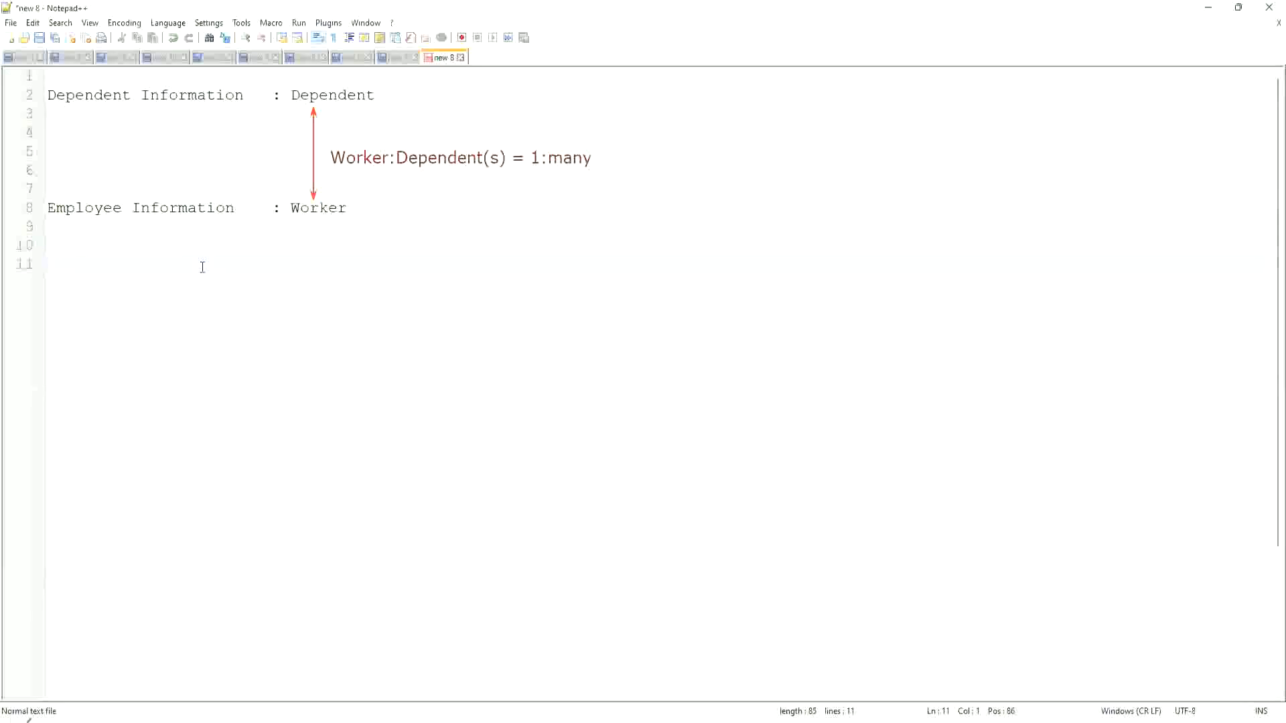
type("Age of the Eldest Dependent")
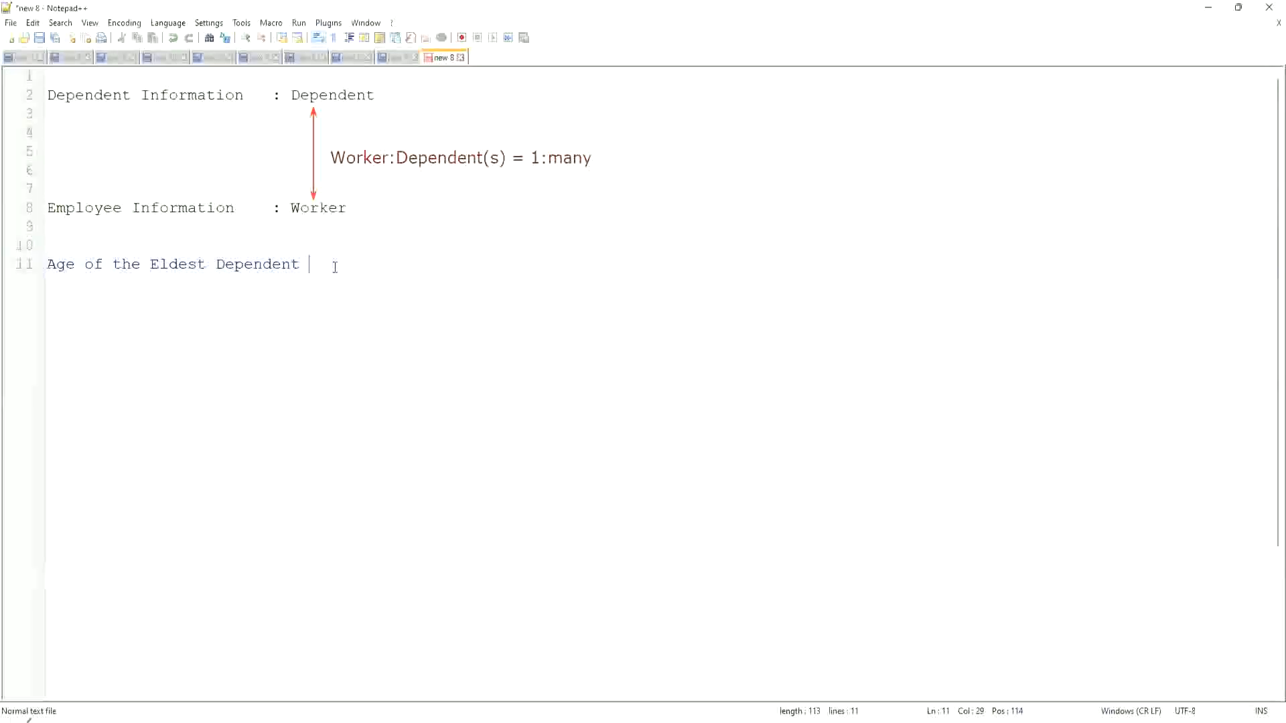
type("o")
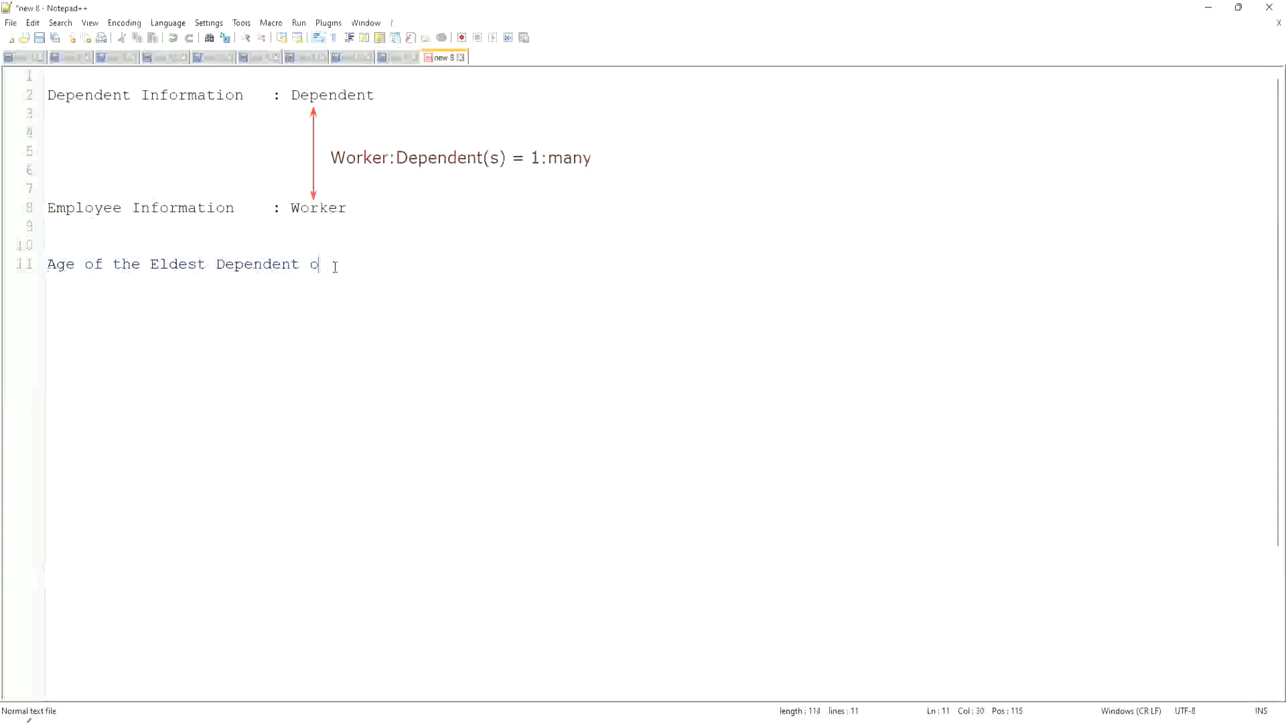
type("f a Worker")
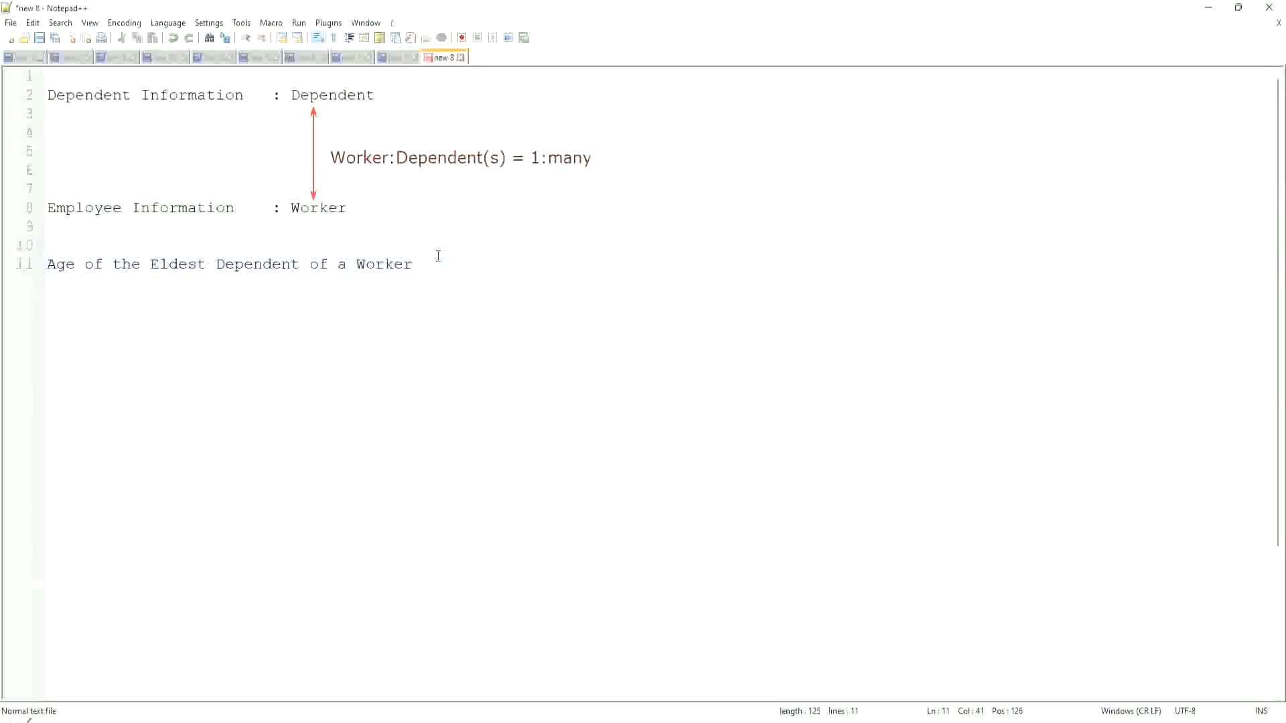
left_click(420, 264)
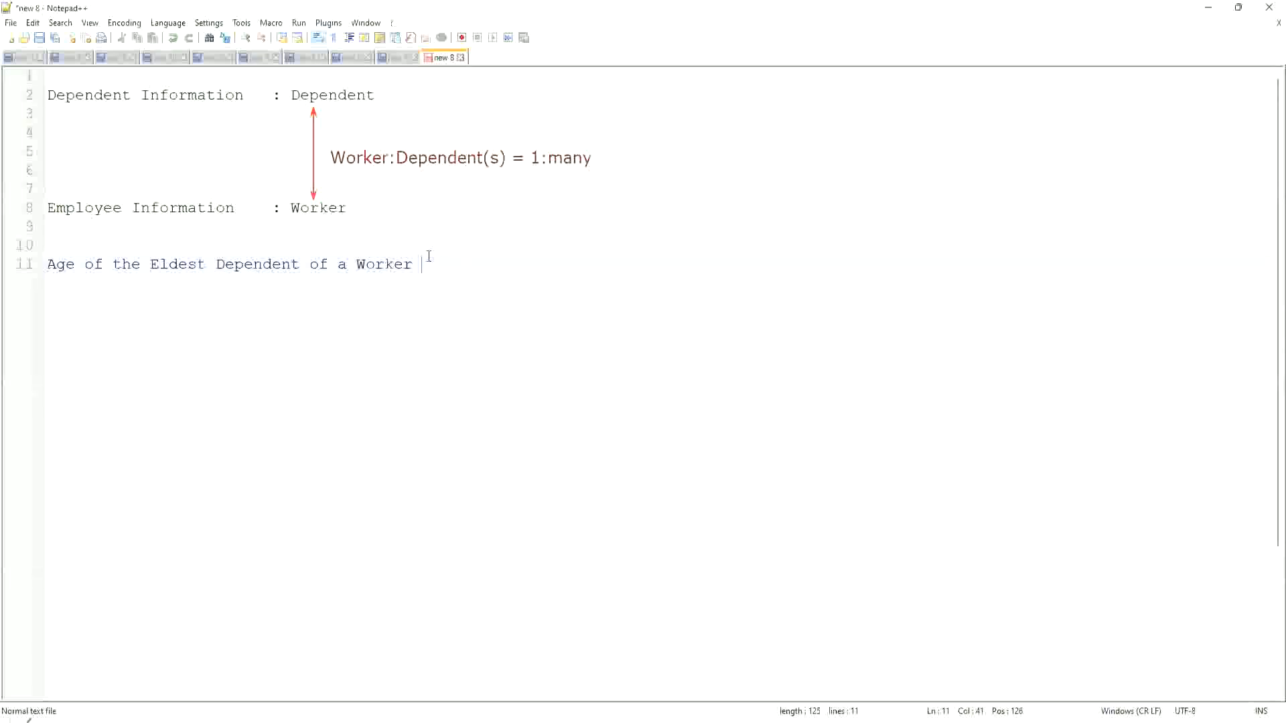
- Add a new line, then highlight 'Eldest Dependent of a Worker' and clear the selection
key("Enter")
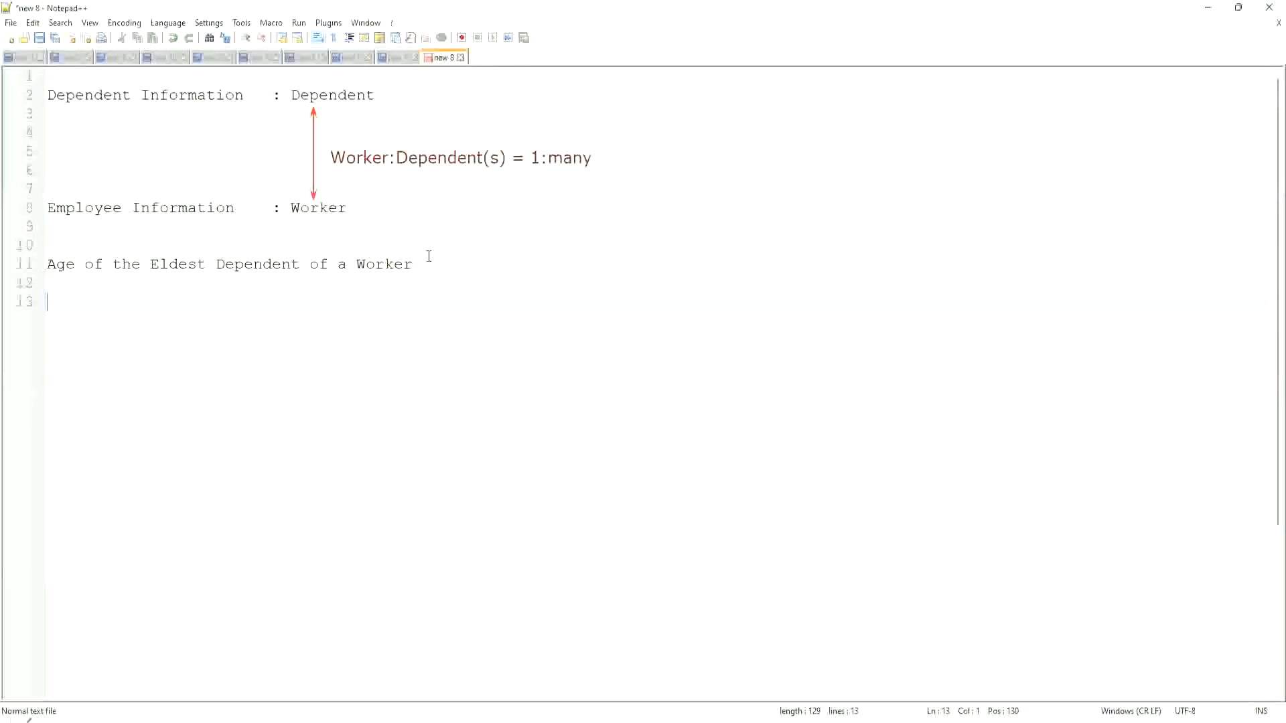
mouse_move(321, 306)
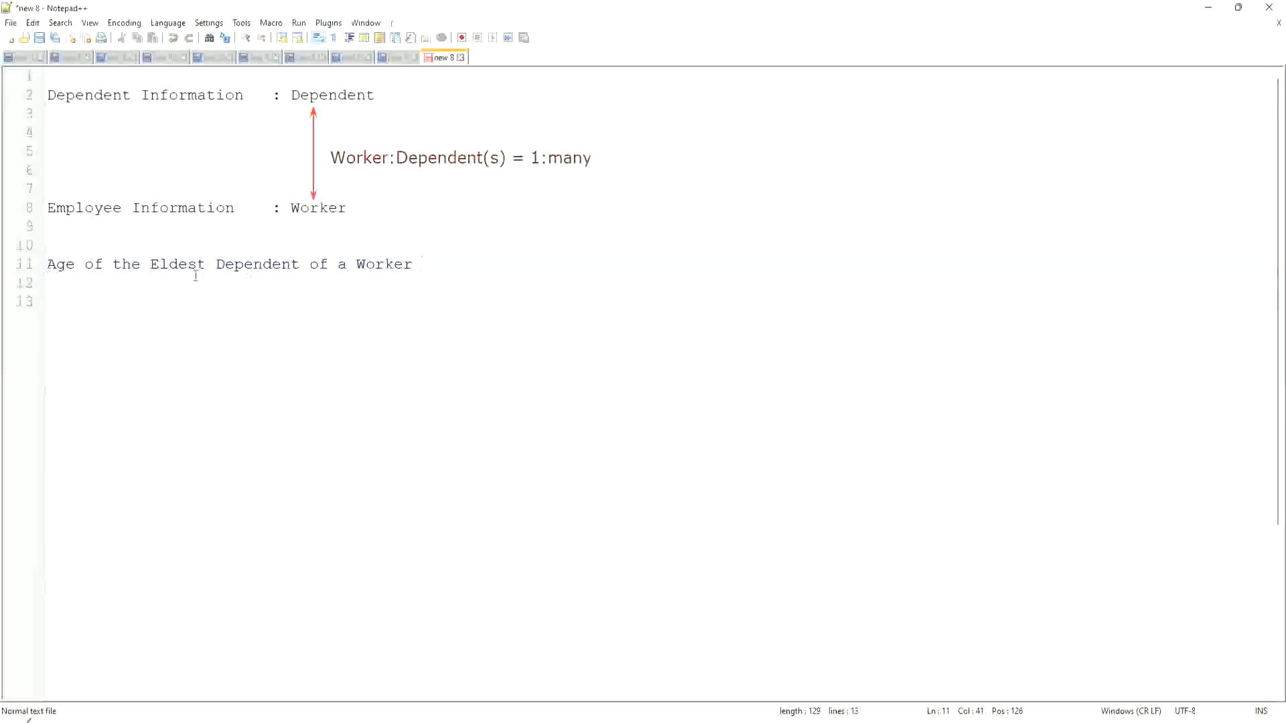
left_click_drag(150, 264, 412, 264)
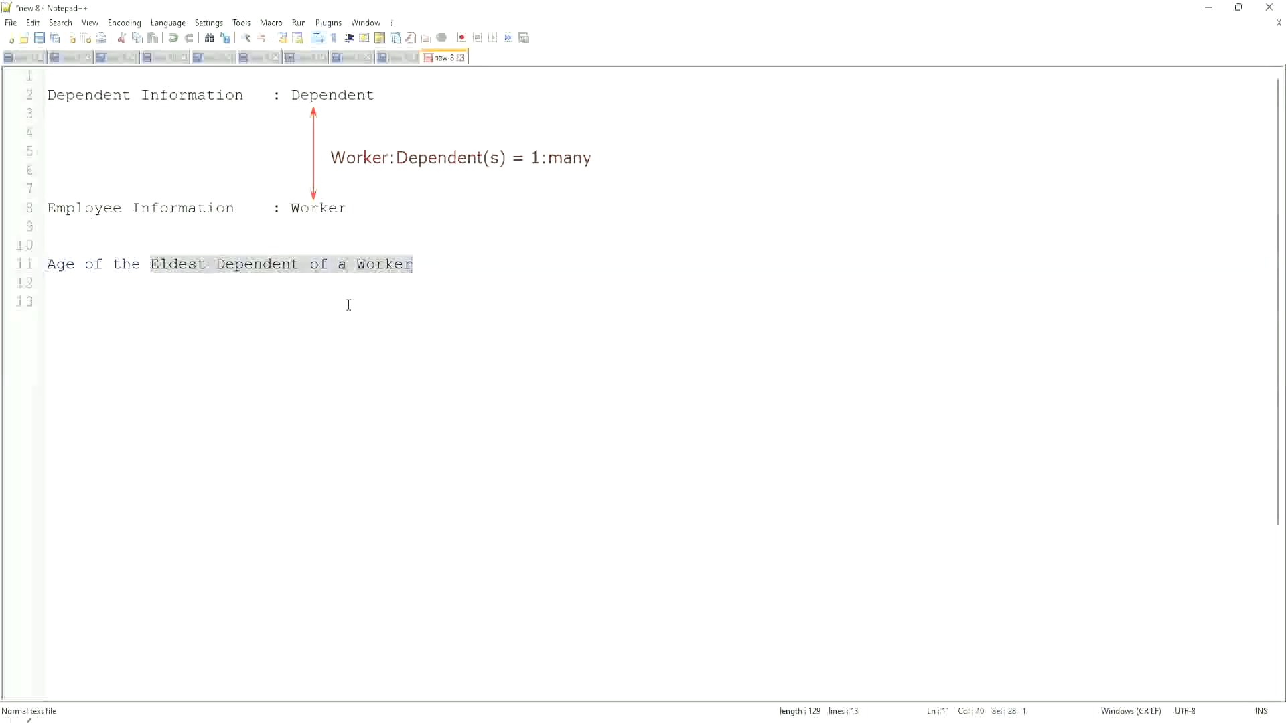
left_click(49, 263)
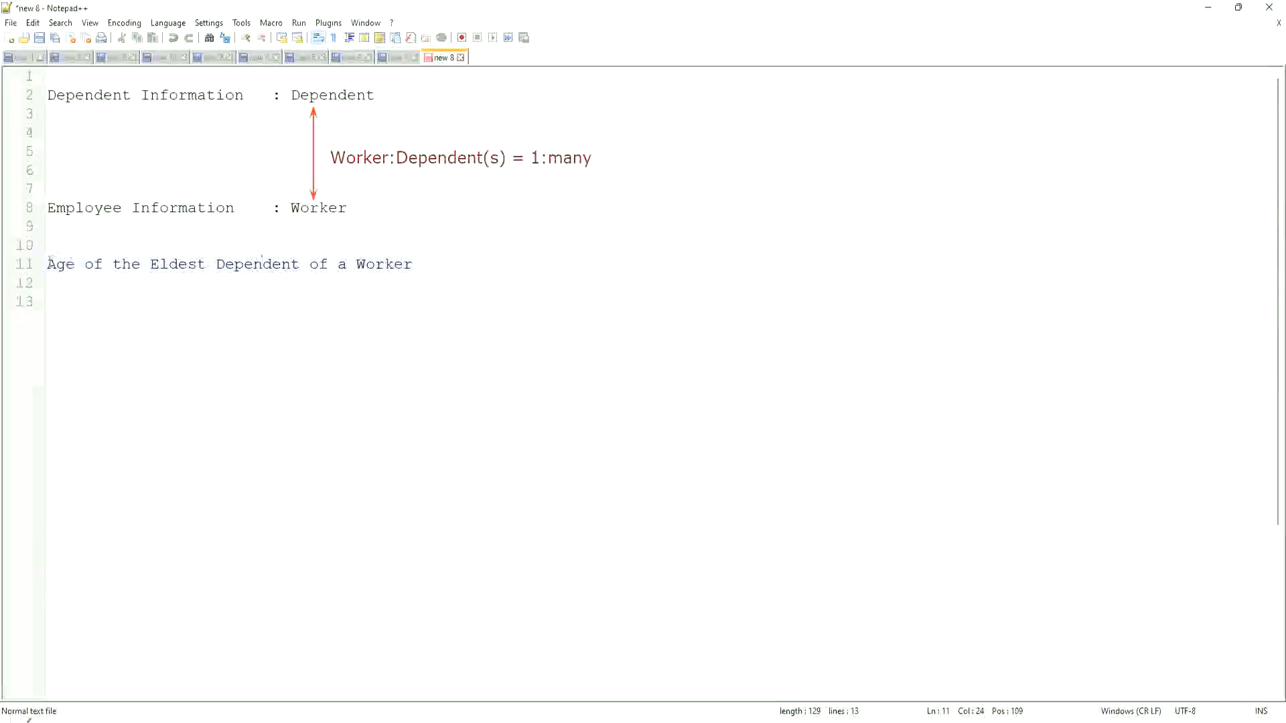
left_click_drag(48, 264, 300, 264)
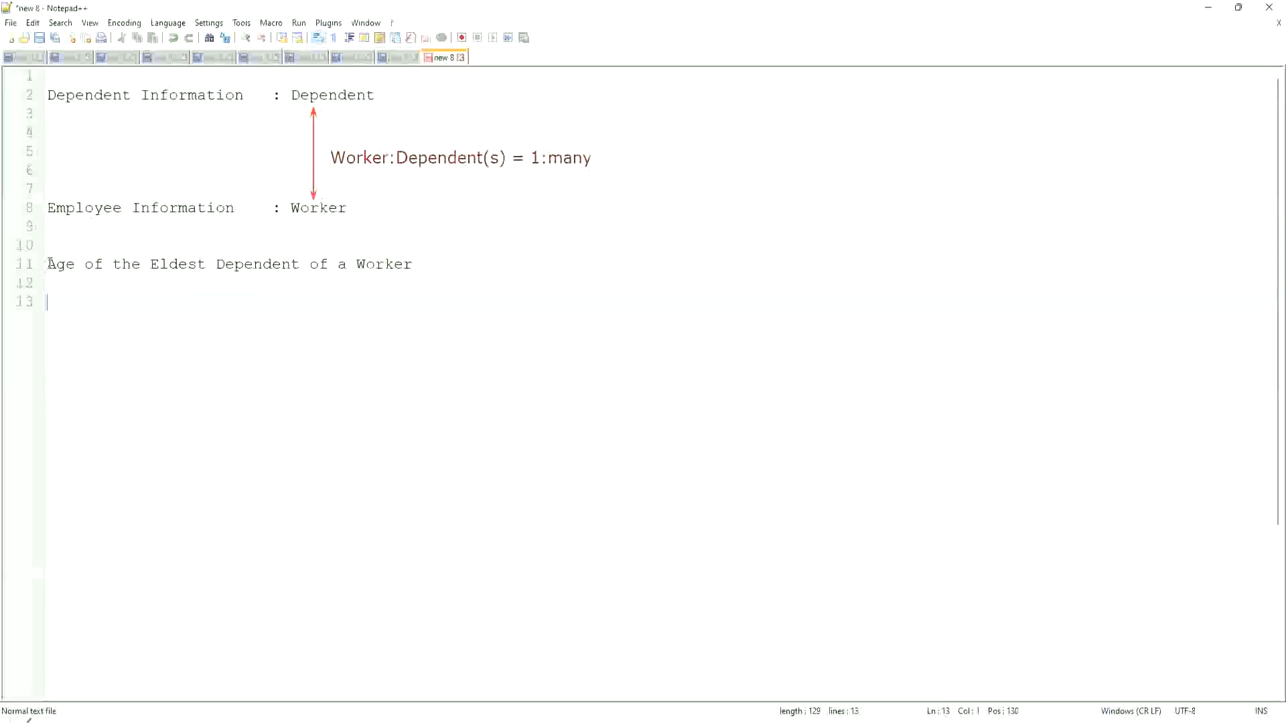
- Highlight 'Age of the Eldest Dependent' and 'Eldest Dependent of a Worker', then add lines below
left_click_drag(47, 264, 310, 264)
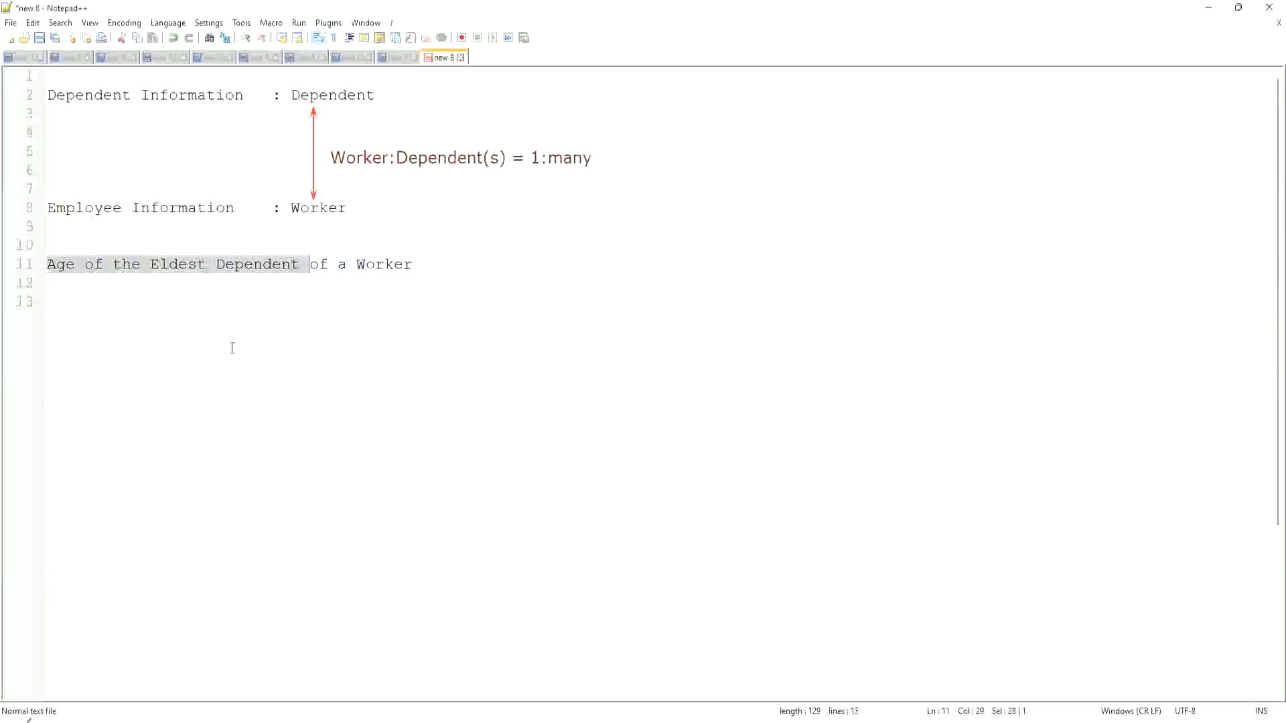
mouse_move(304, 329)
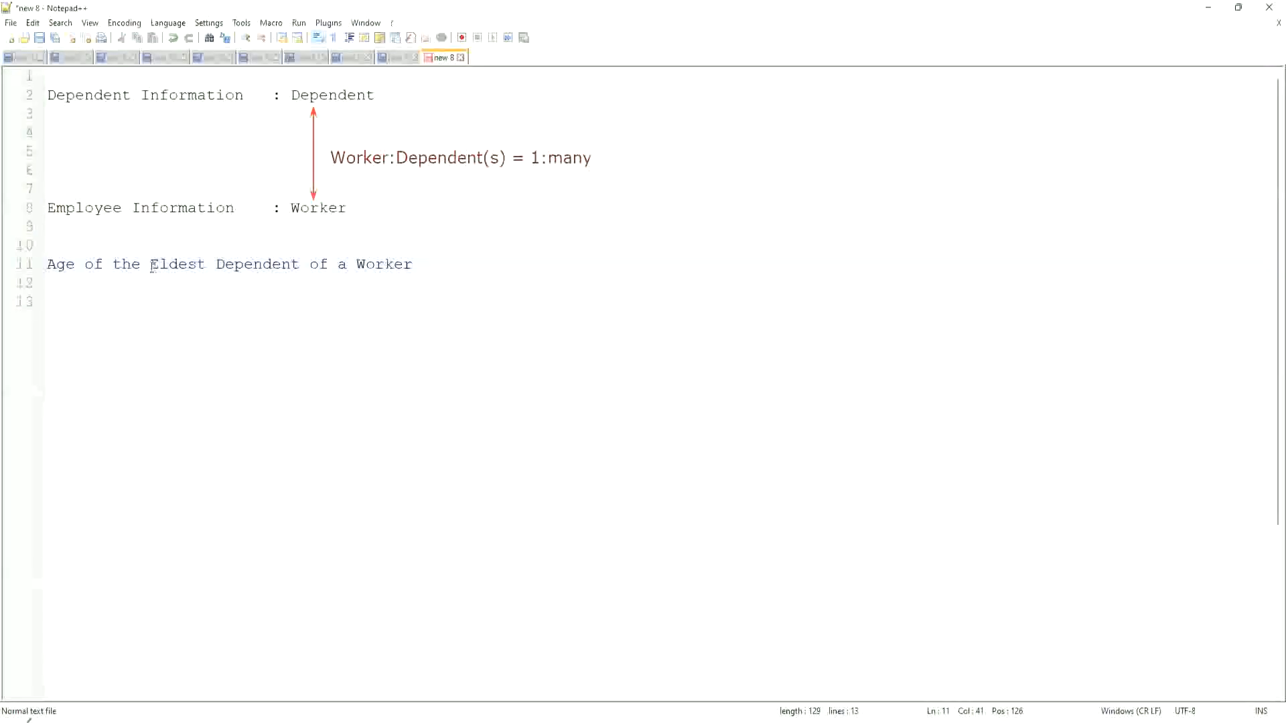
left_click_drag(151, 264, 413, 264)
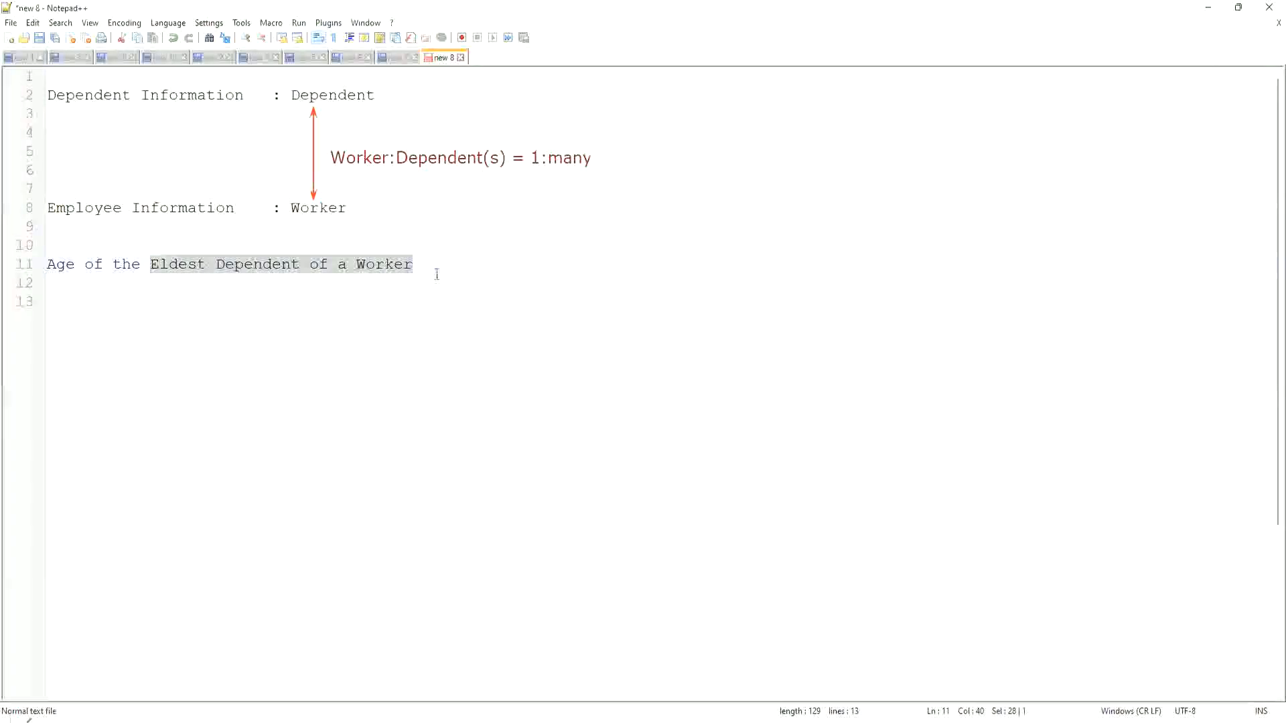
left_click(420, 263)
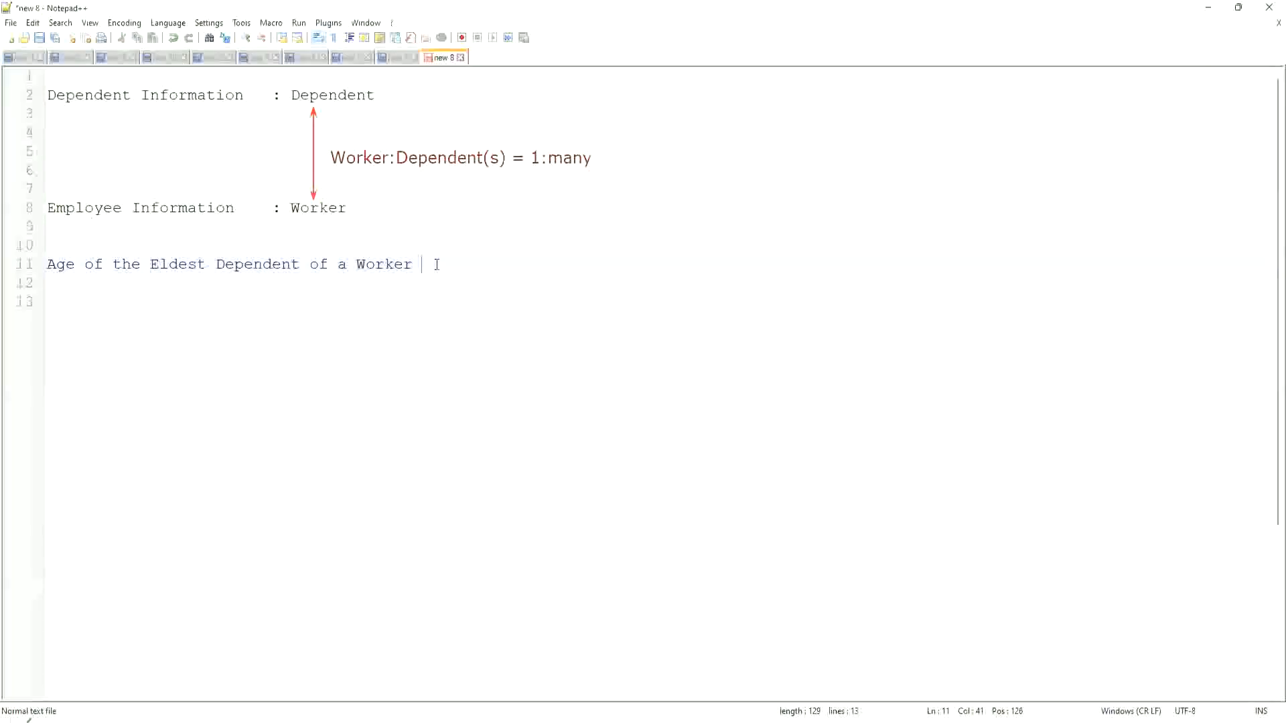
key("Enter")
type("How to find")
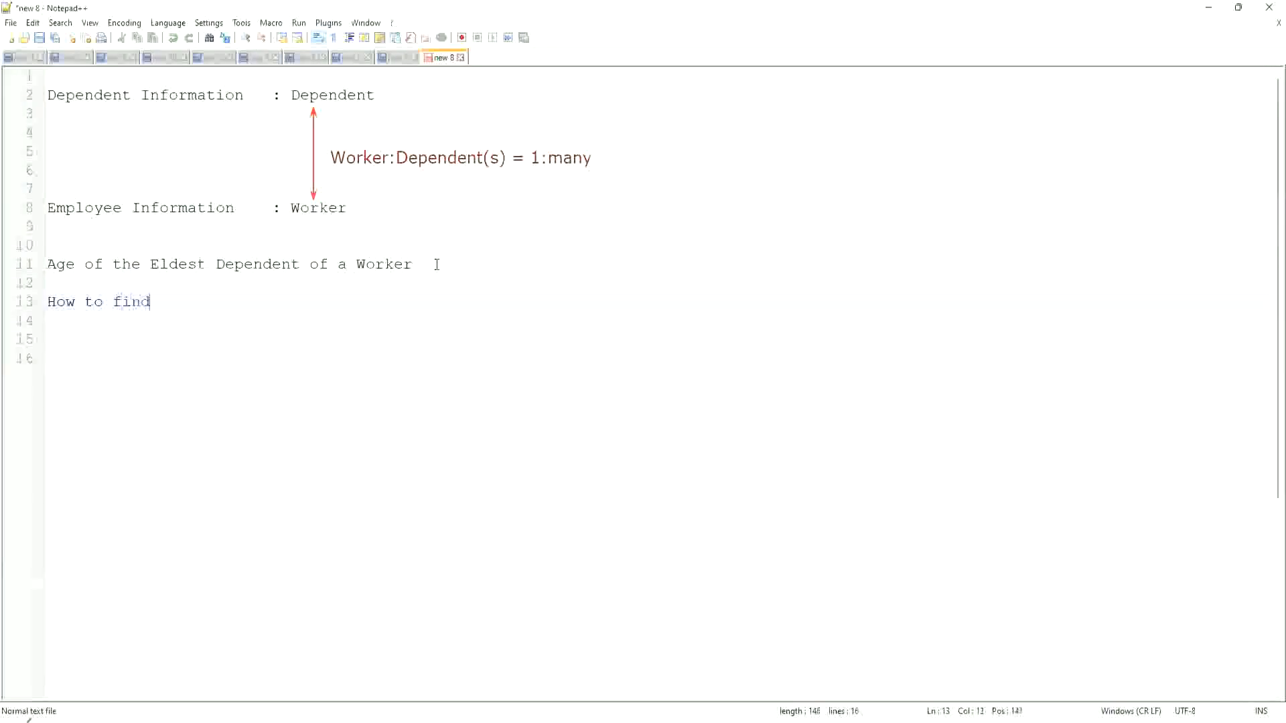
- Finish 'How to find the Eldest Dependent ??' and begin 'Basis of the Age of the Dependent'
type("the Eld")
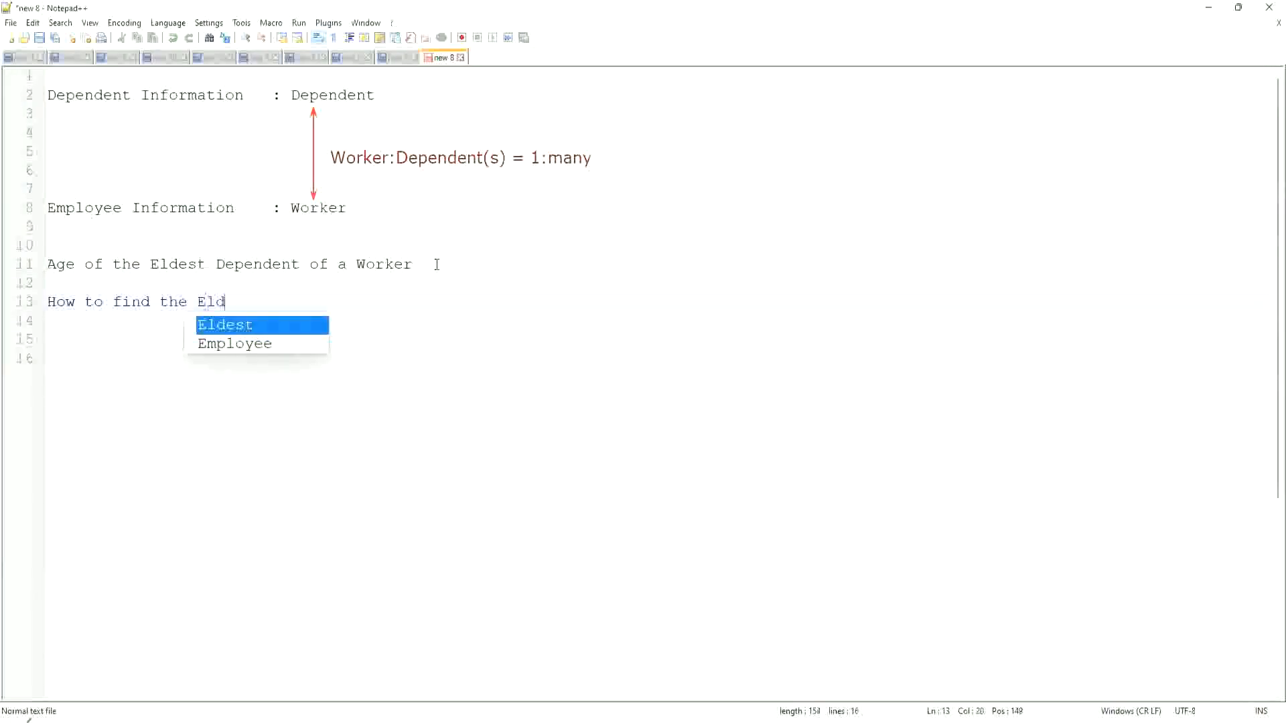
key("Enter")
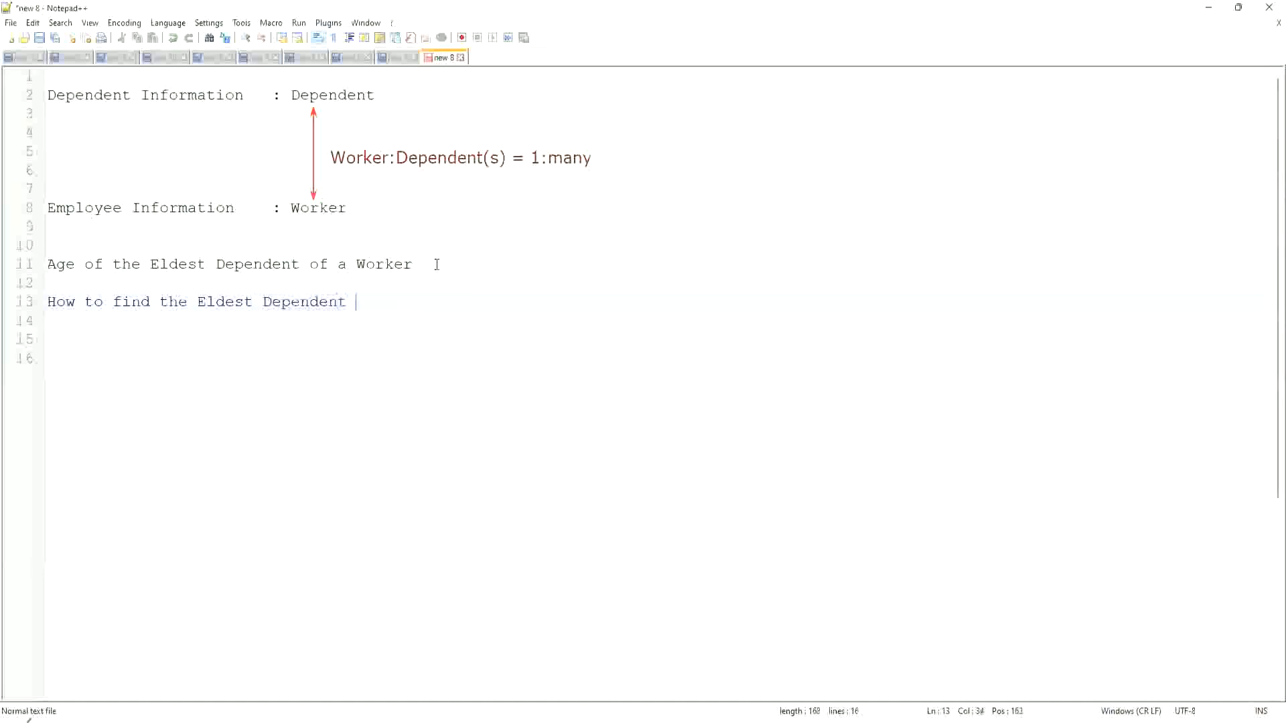
type("??")
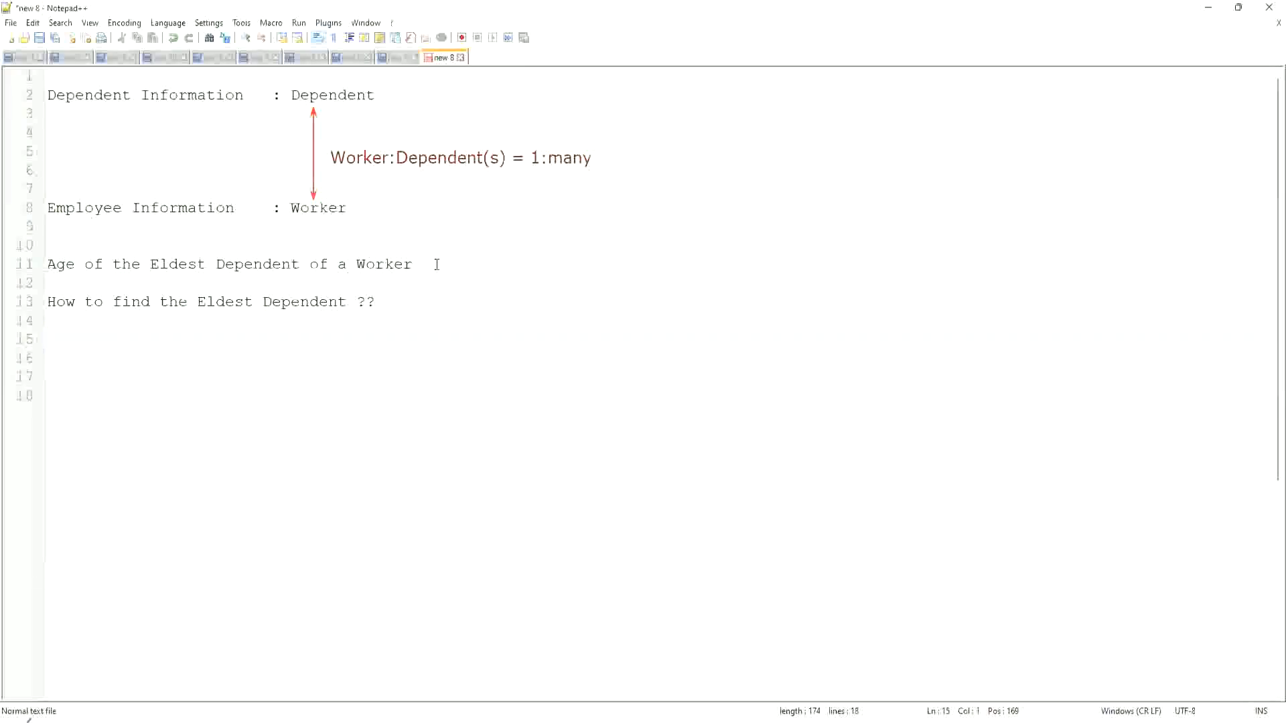
type("Basis of the Age of the Dependent")
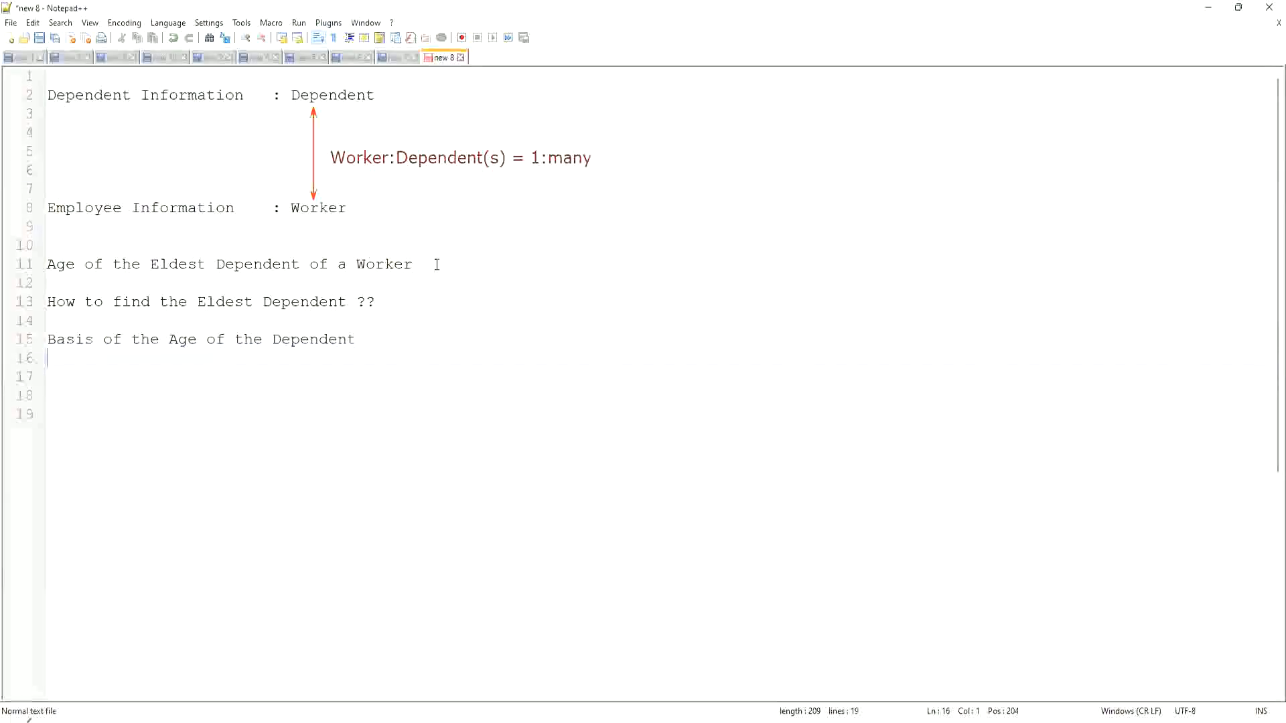
- Type the sample ages 15, 10, 42 and place the cursor below the list
type("10, 15,")
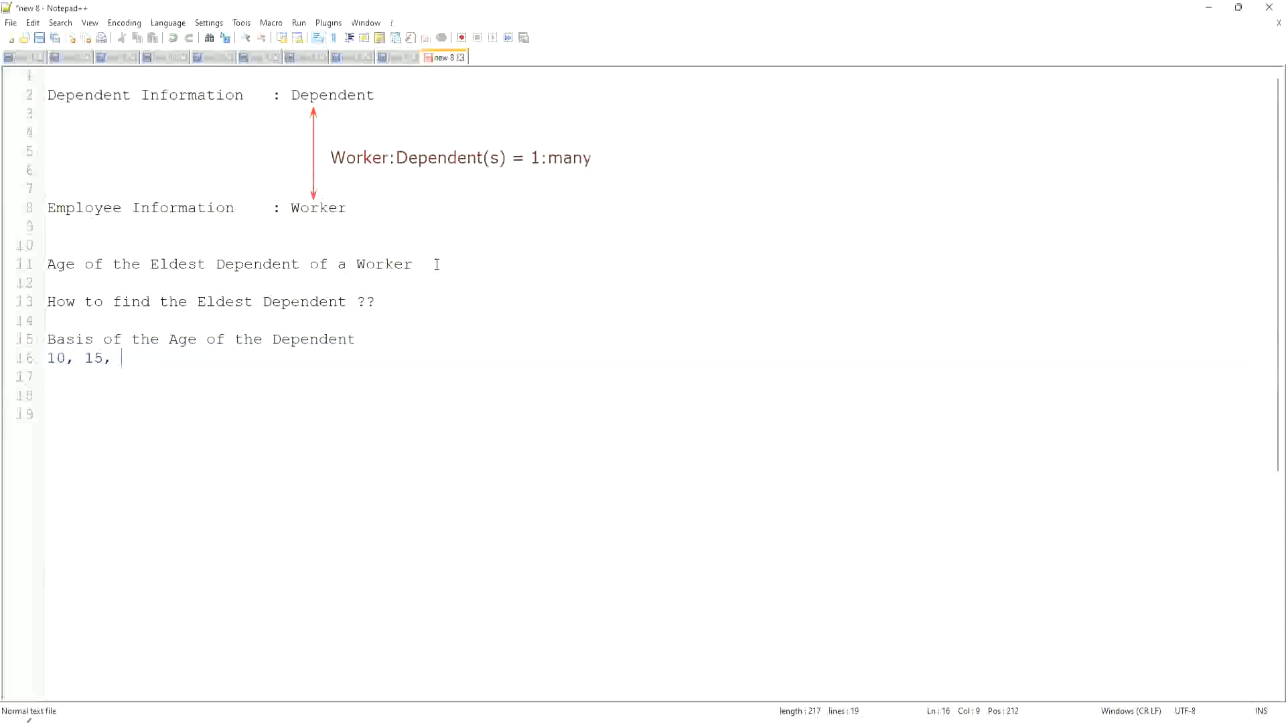
type("42")
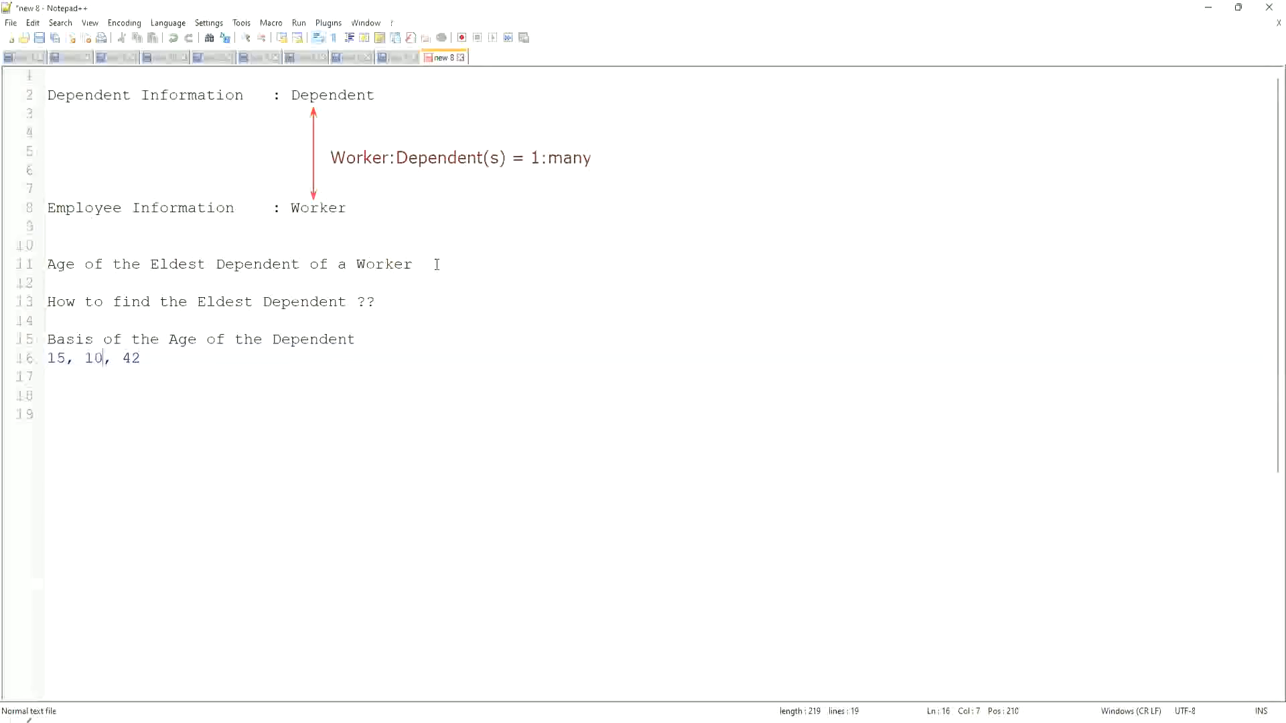
left_click(123, 358)
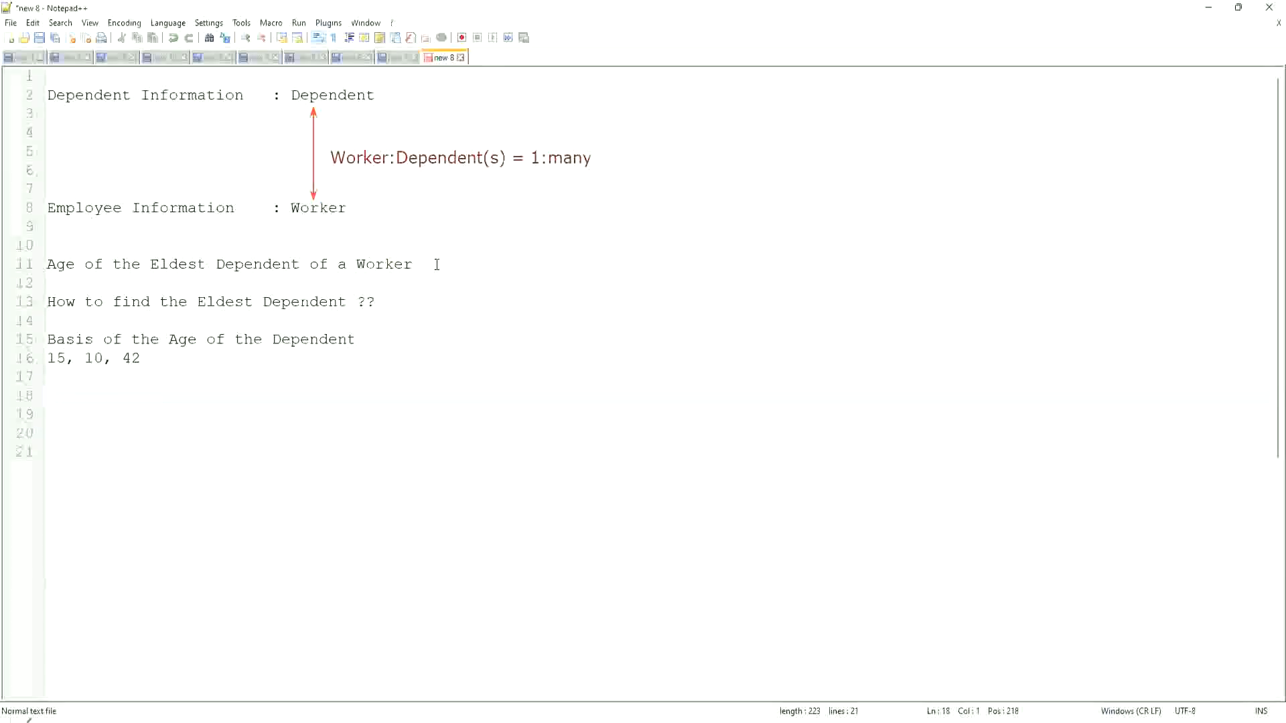
- Write 'Sort - Descending : 42, 15, 10' and double-click the 42 to highlight it
type("Sort -")
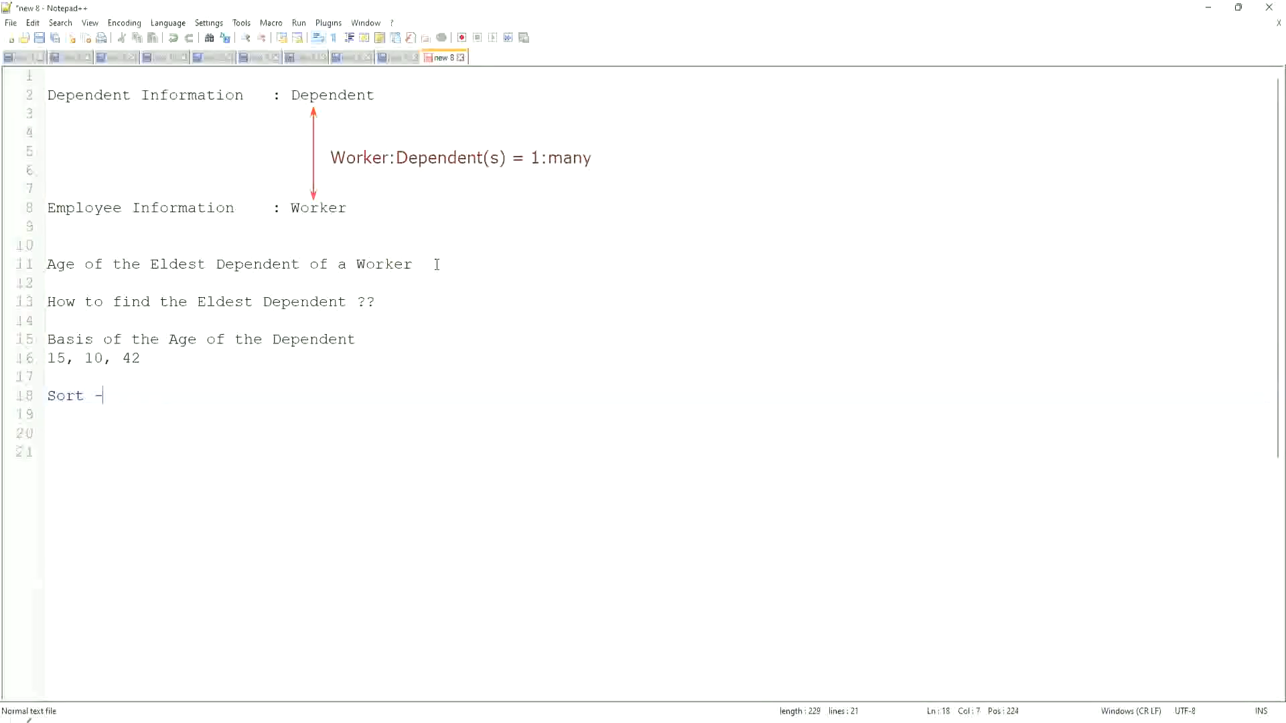
type("Des")
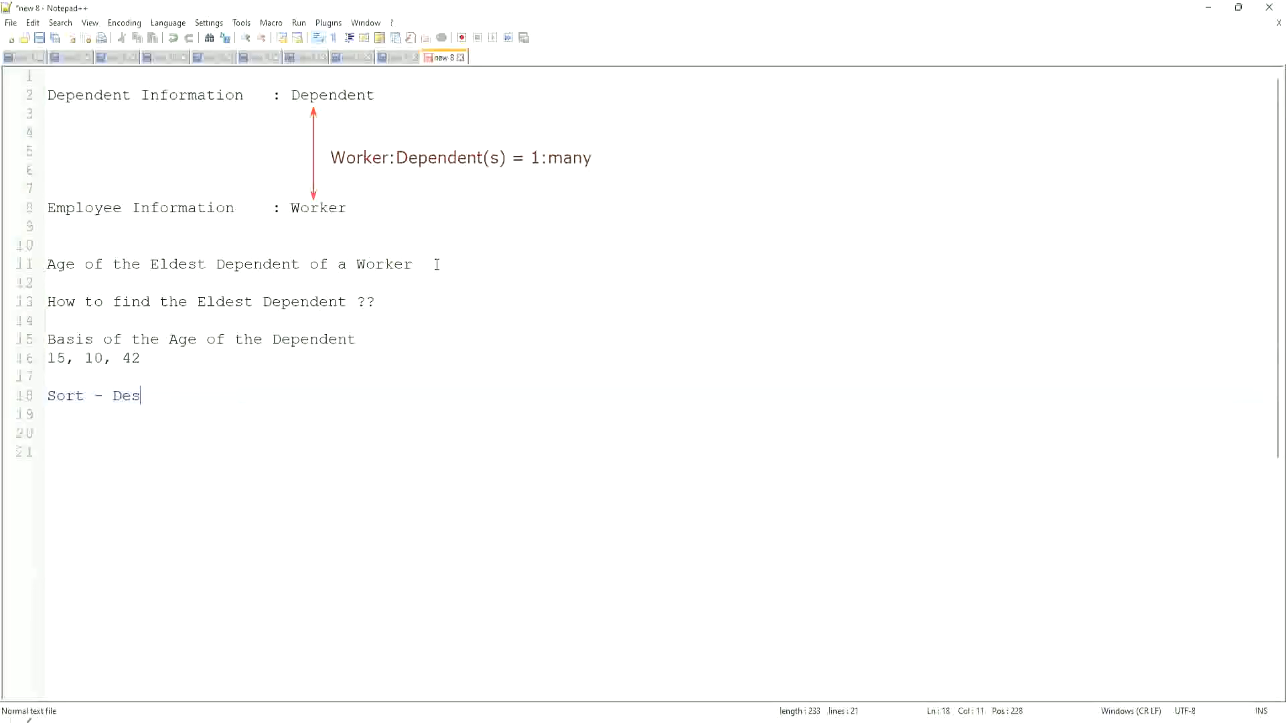
type("ending")
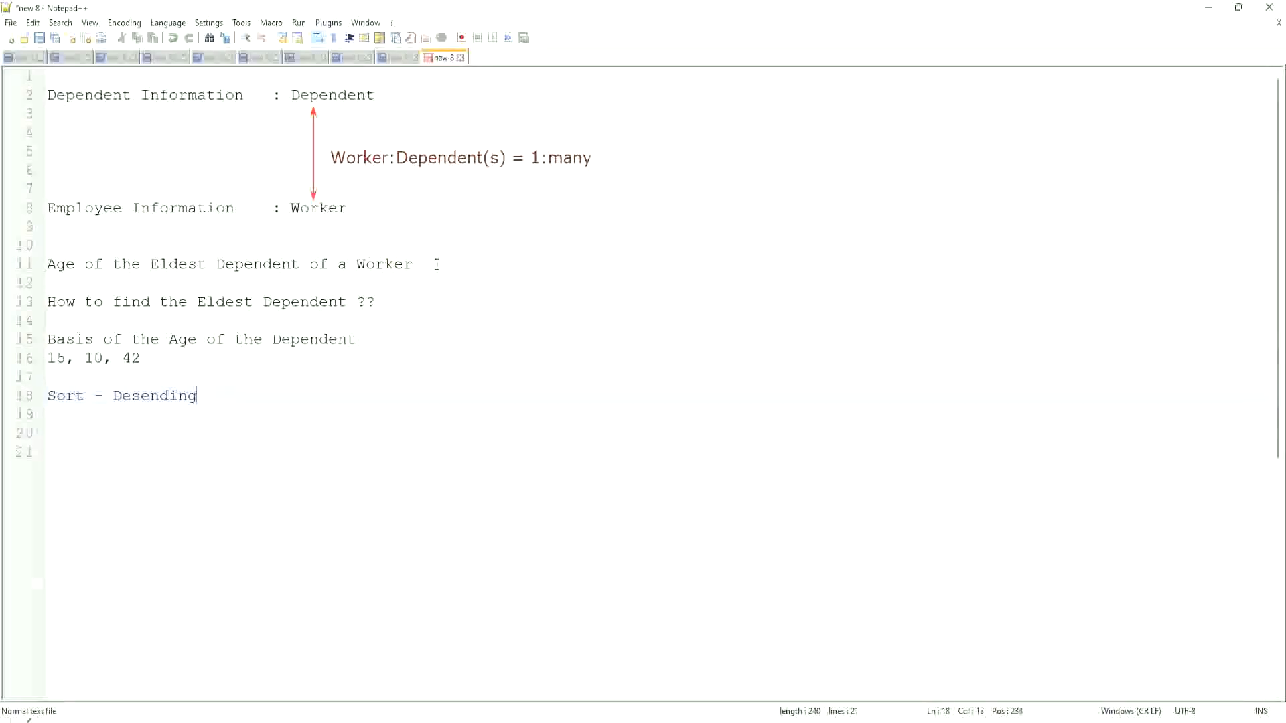
type("c")
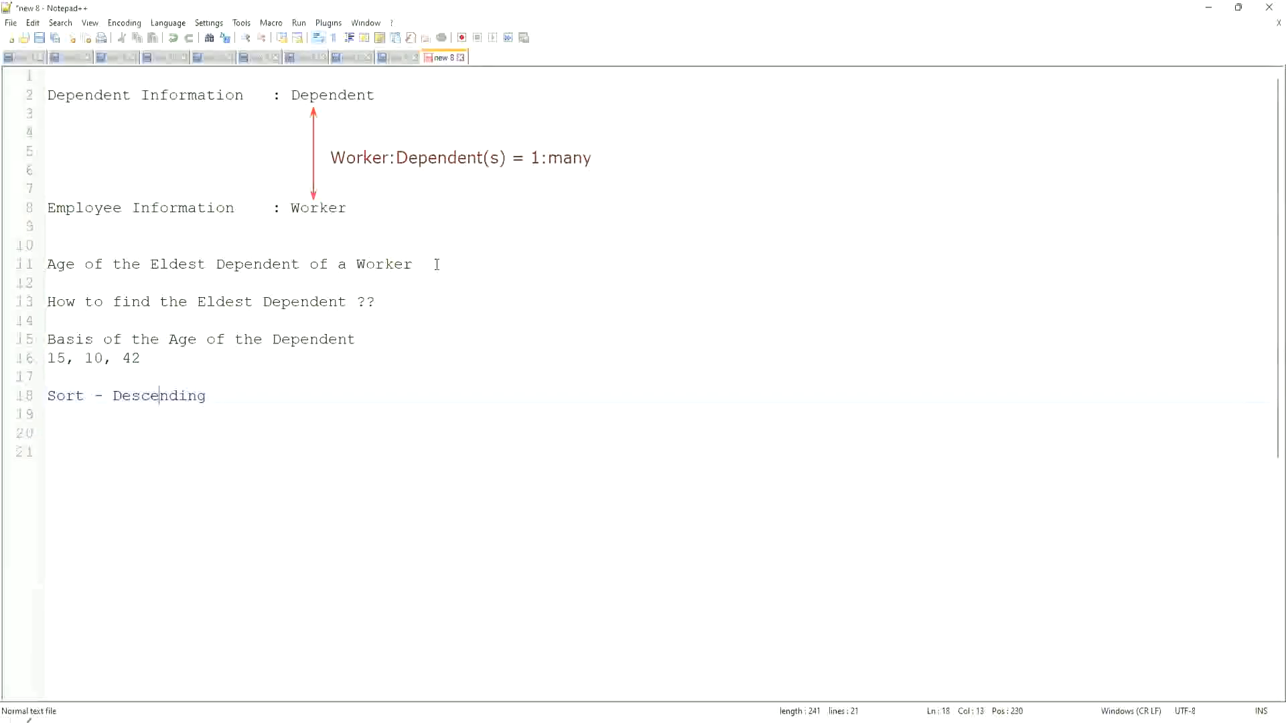
type(":")
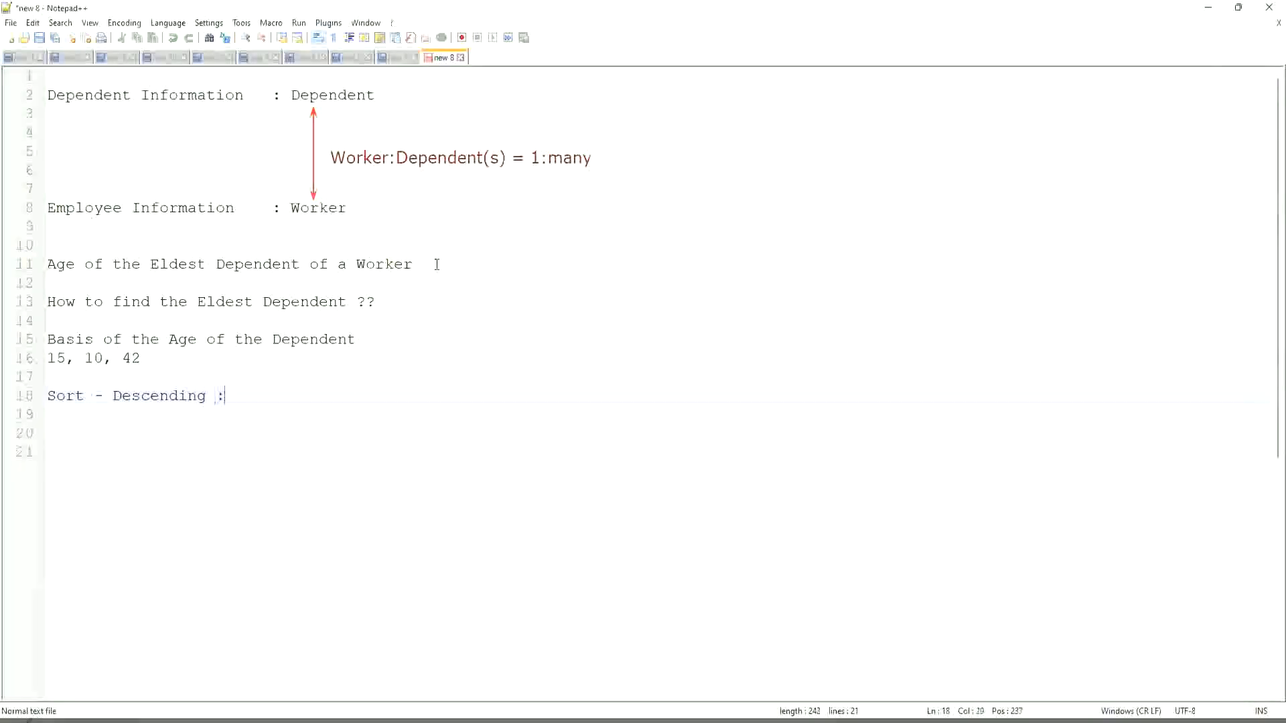
type("42")
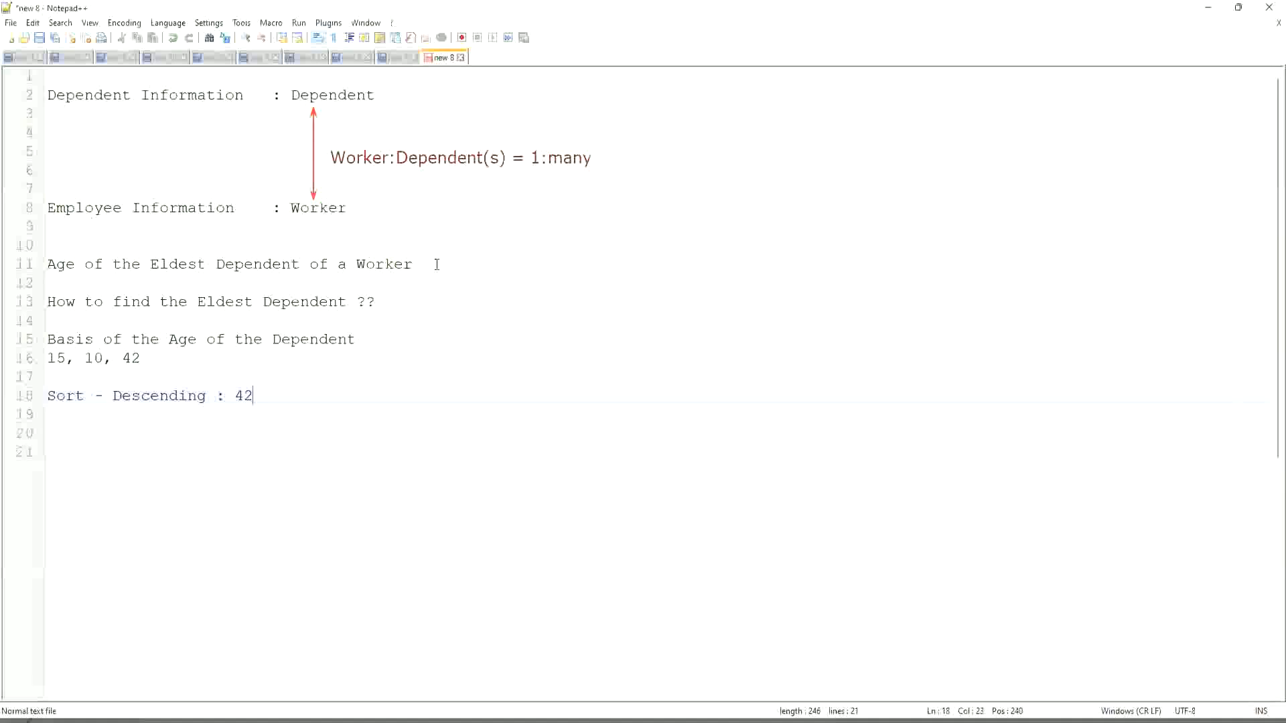
type(", 15, 10")
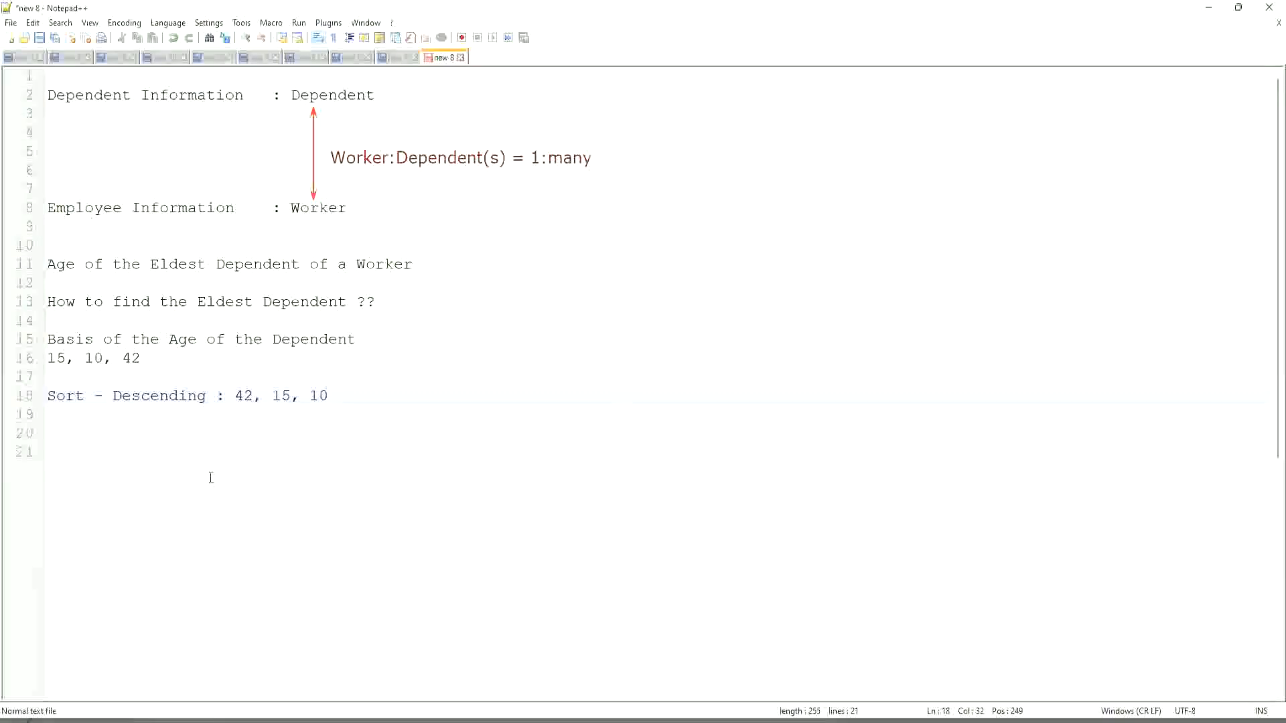
double_click(242, 396)
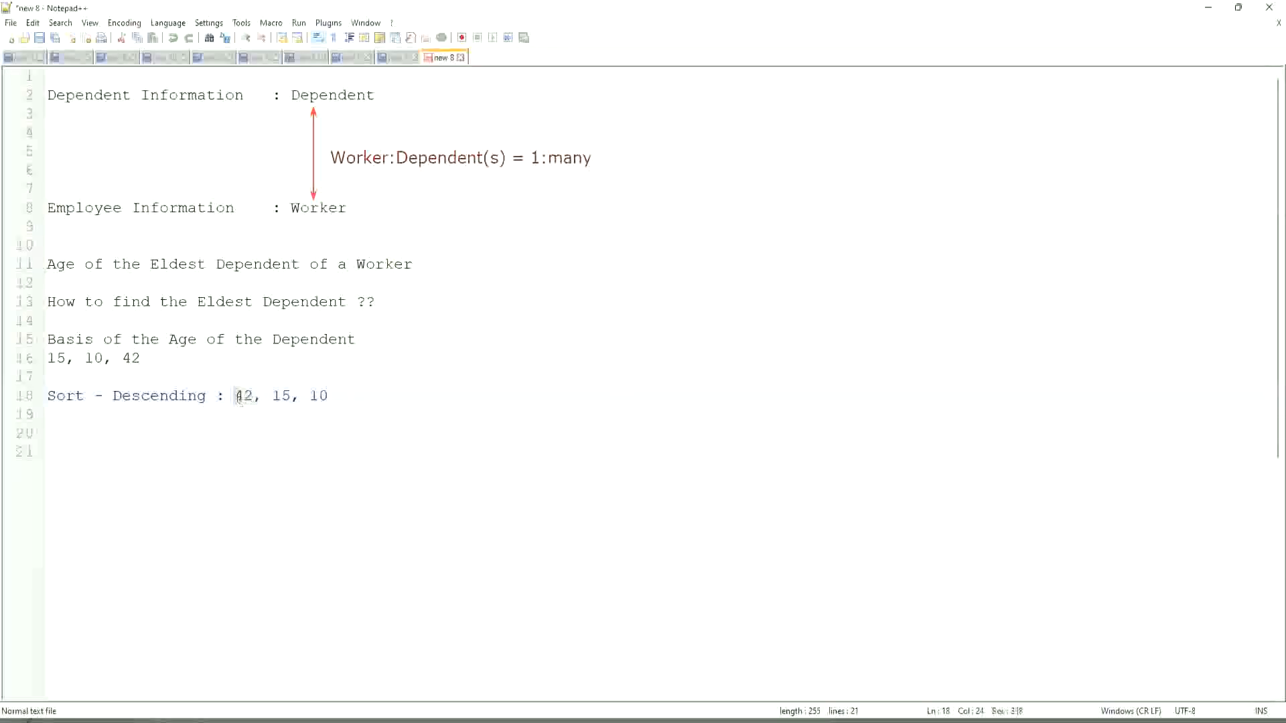
double_click(243, 396)
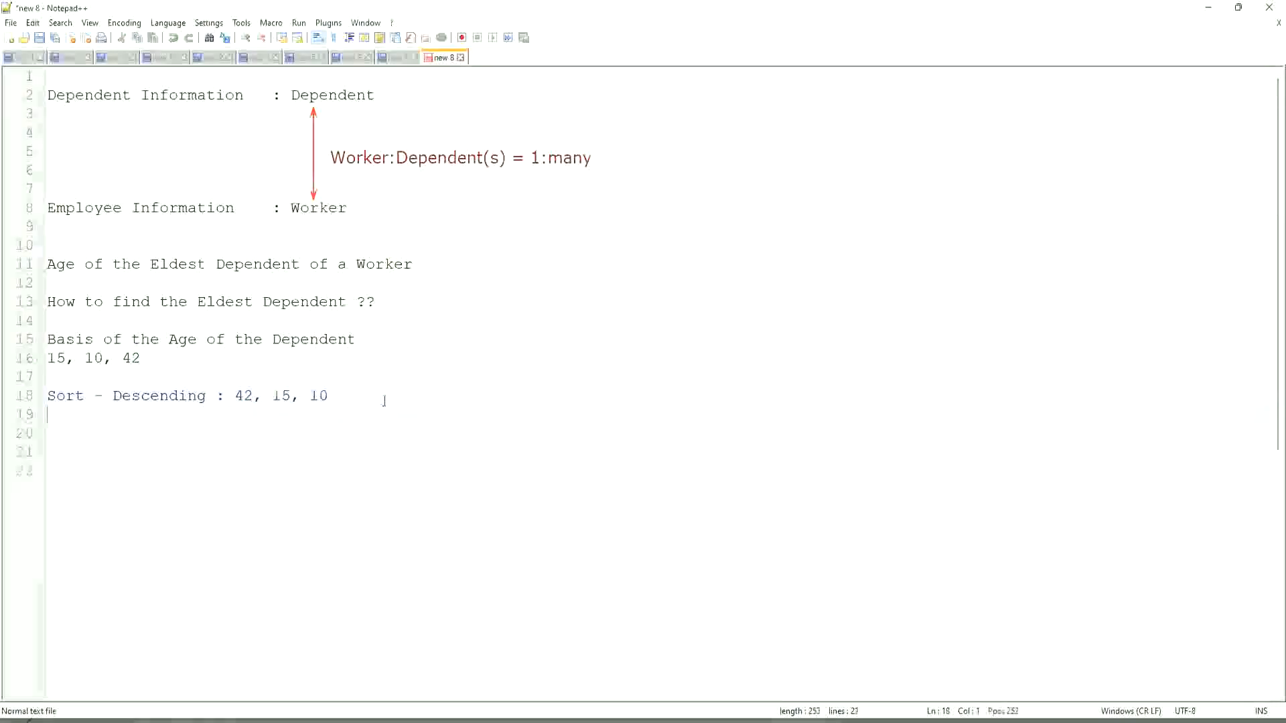
- Add 'Take the First One', a line 'Eldest', and the age 35 below the sample list
type("Take th")
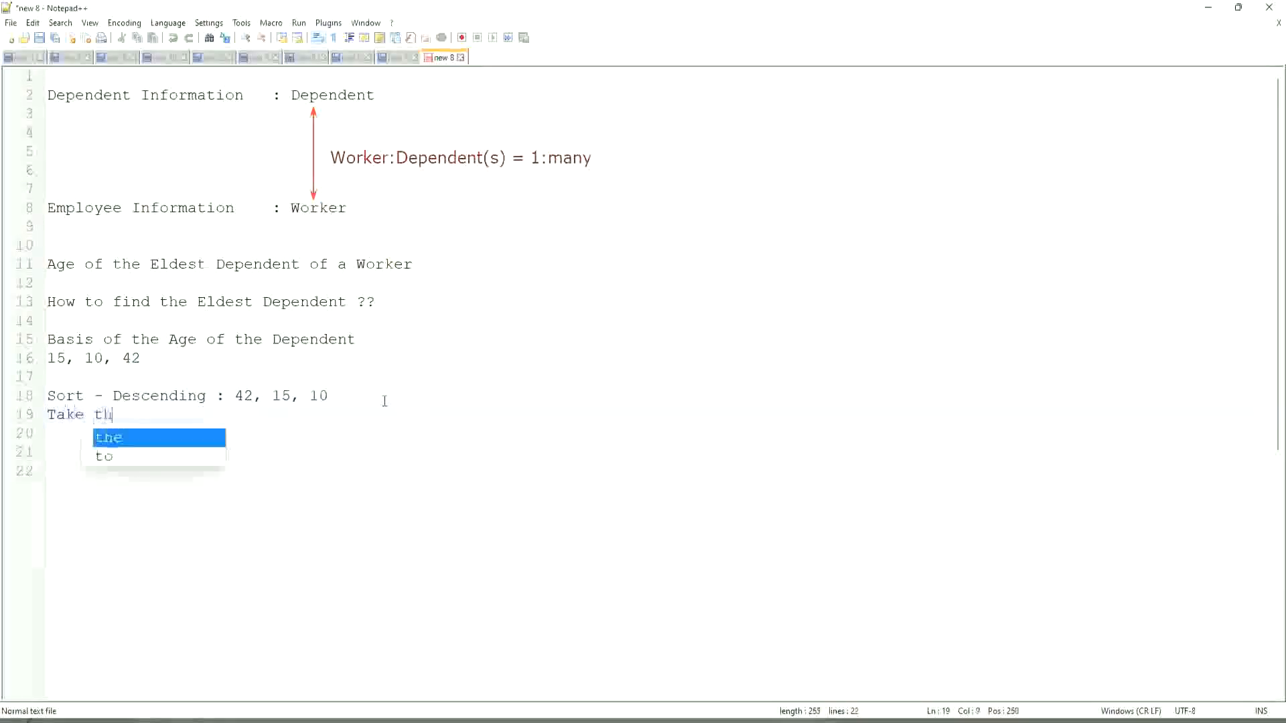
type("e First One")
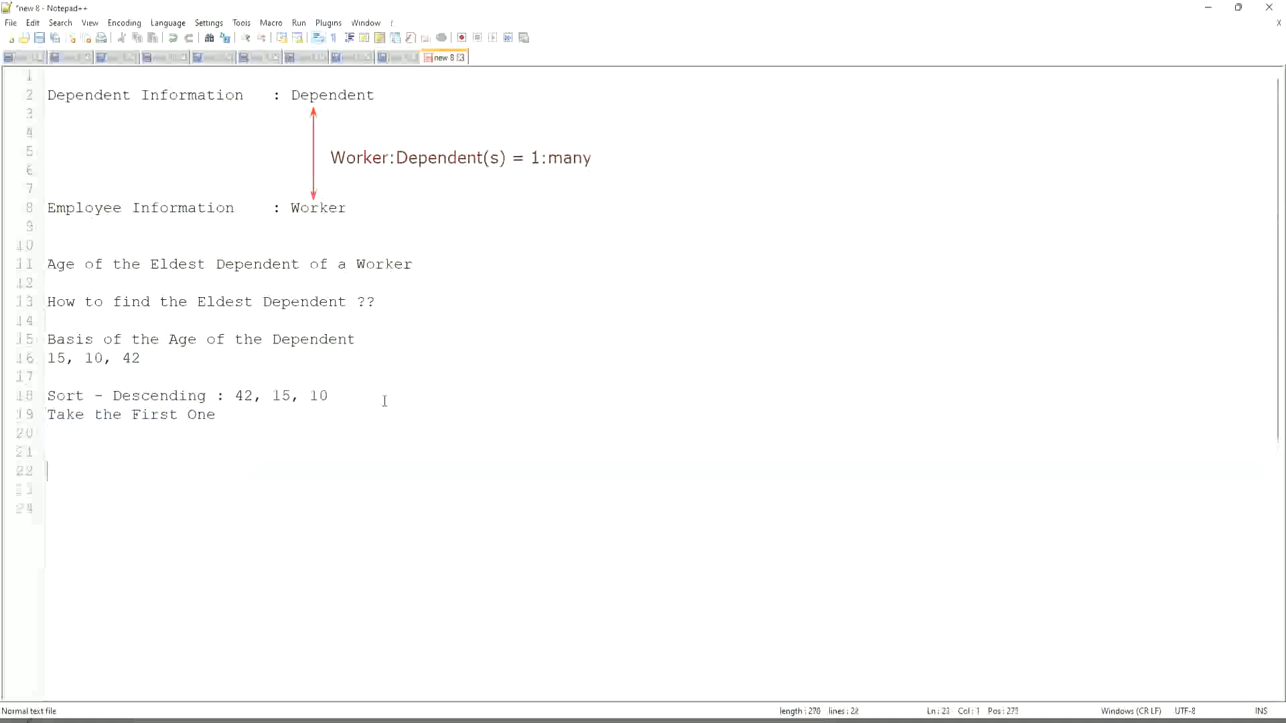
type("Eldest")
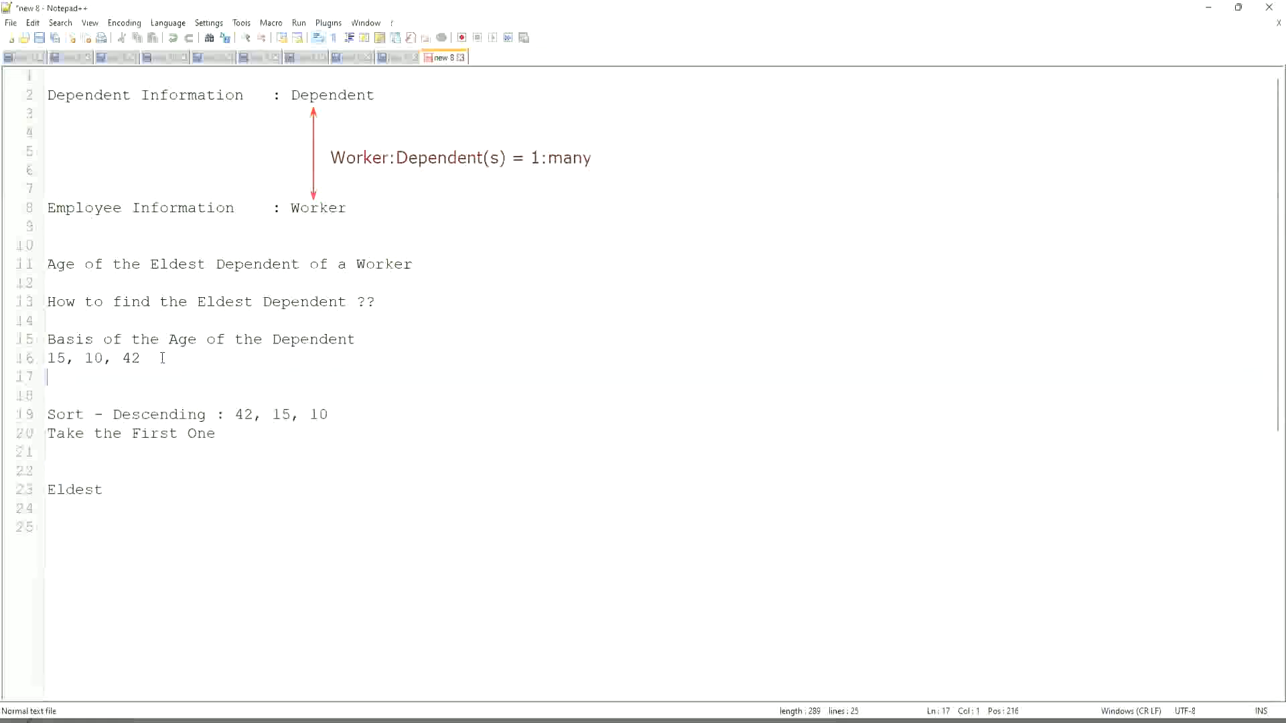
type("35")
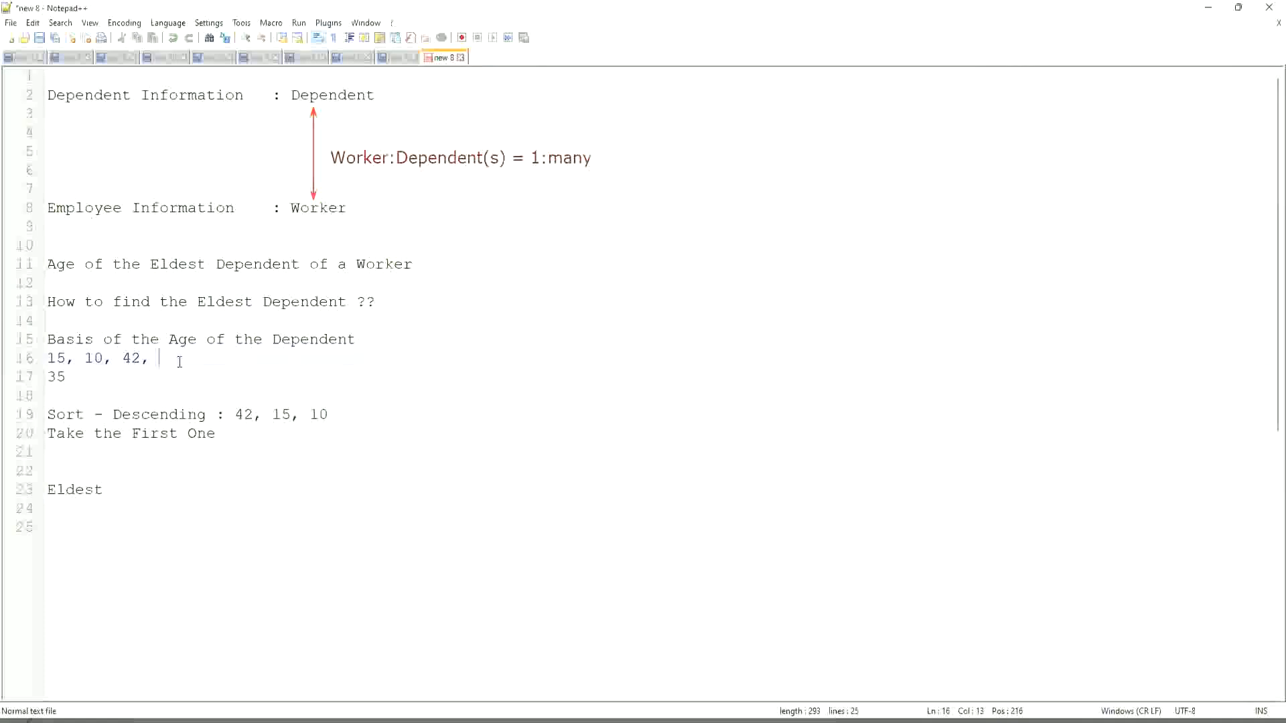
- Append ages to the sample list and edit the last value so it reads 15, 10, 42, 42
type("45")
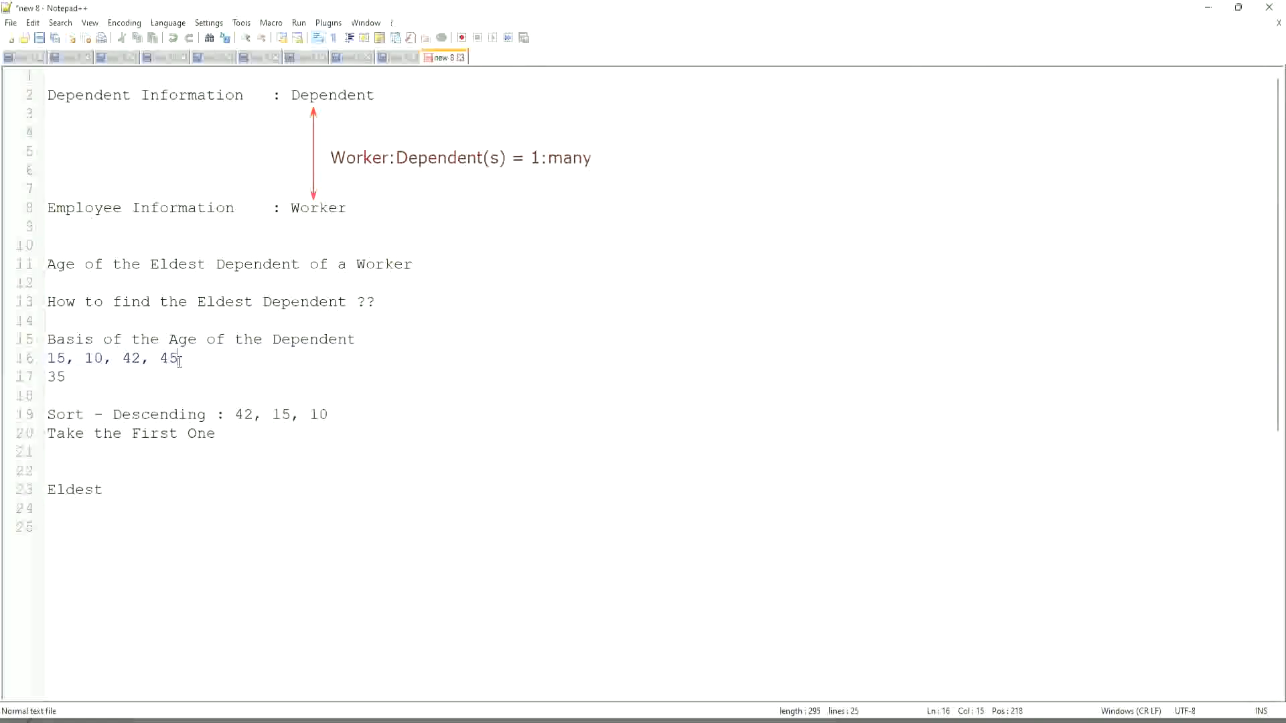
type(",63")
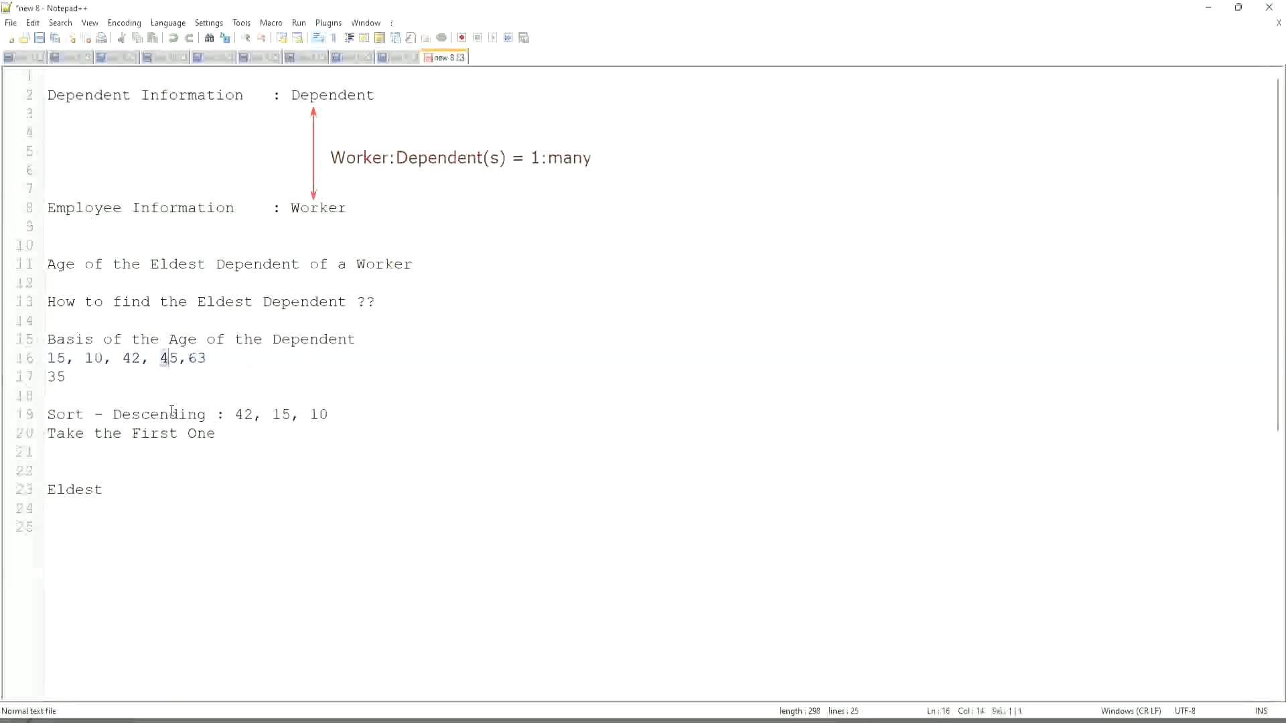
type("2")
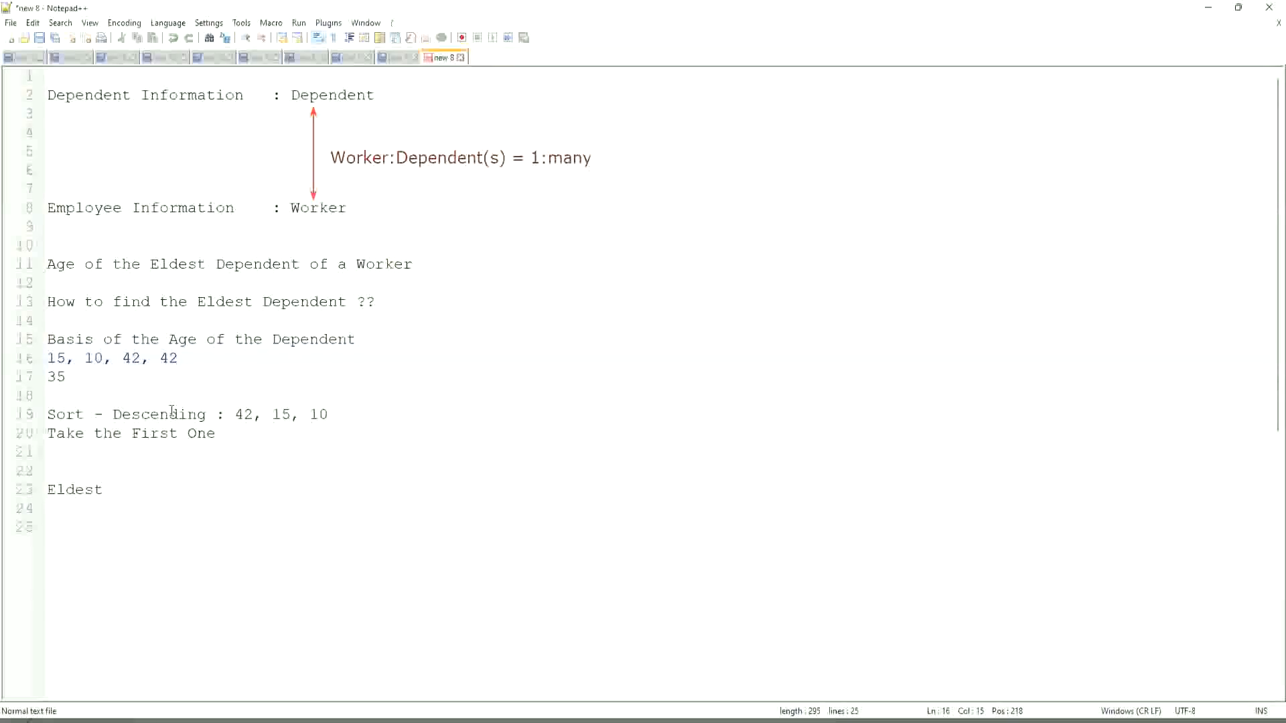
left_click(175, 358)
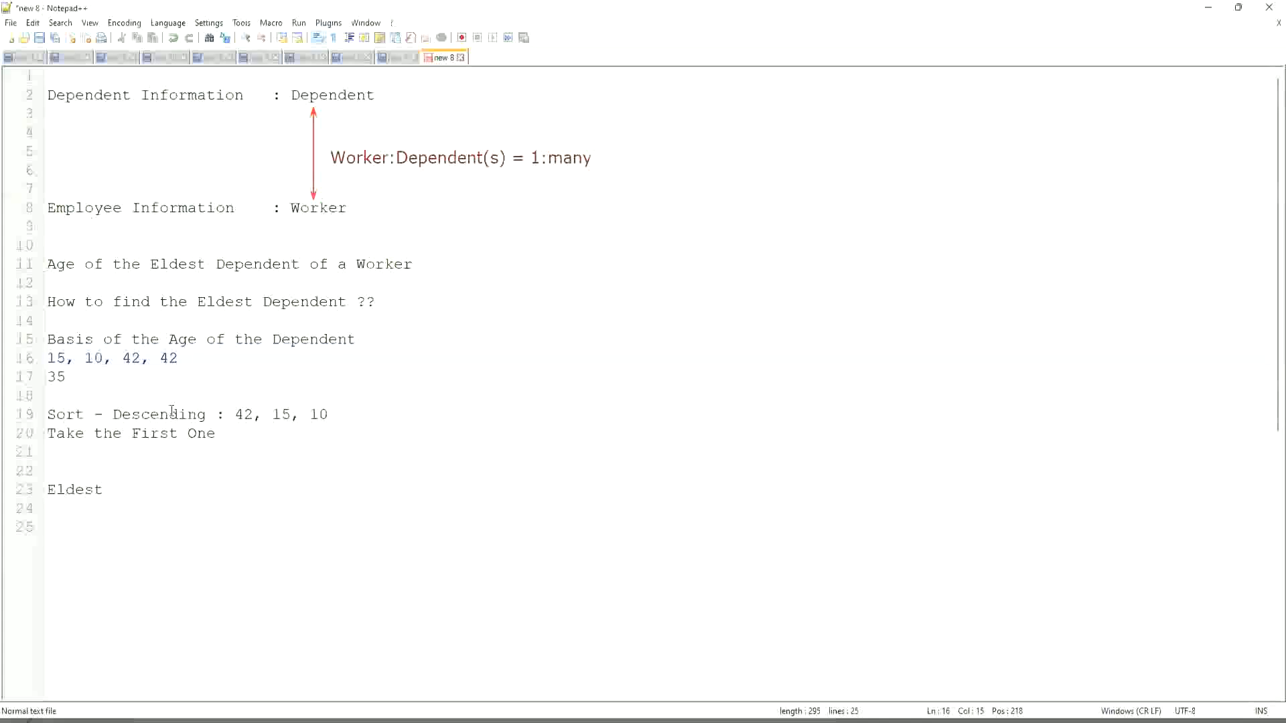
left_click(175, 358)
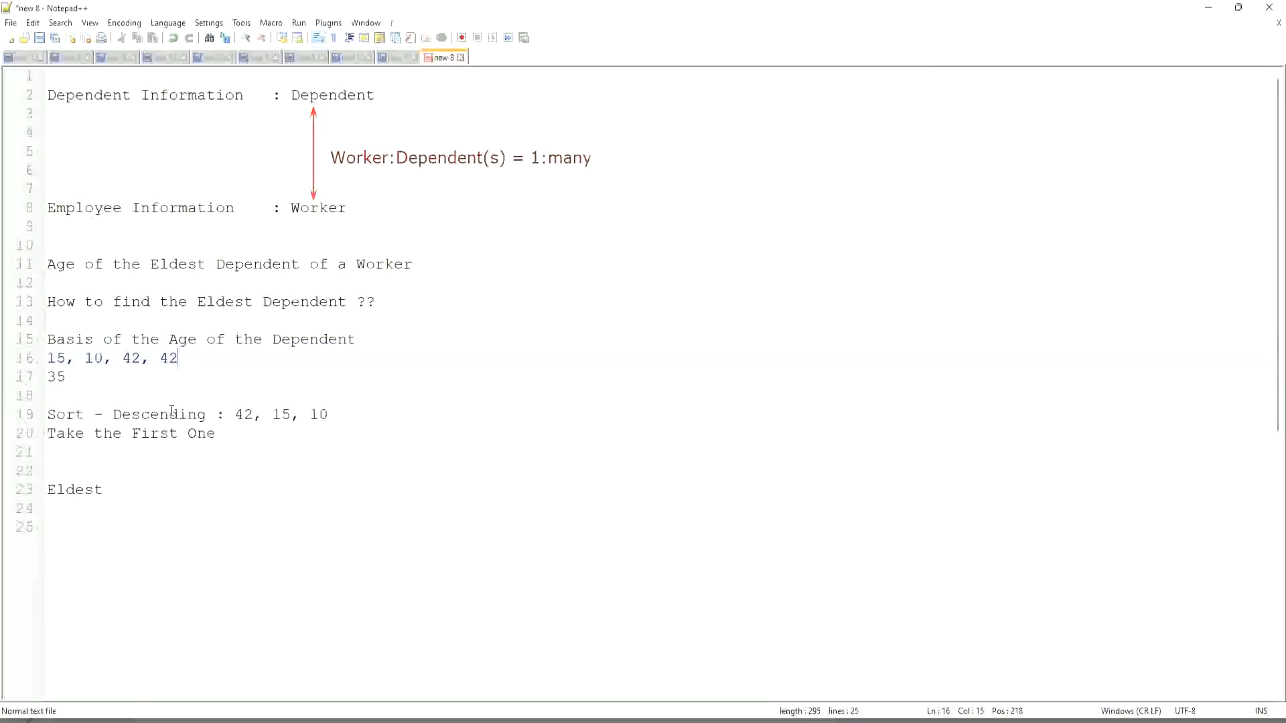
- Correct the end of the sample ages so it reads 15, 10, 42, 43, 75, 82
key("Backspace")
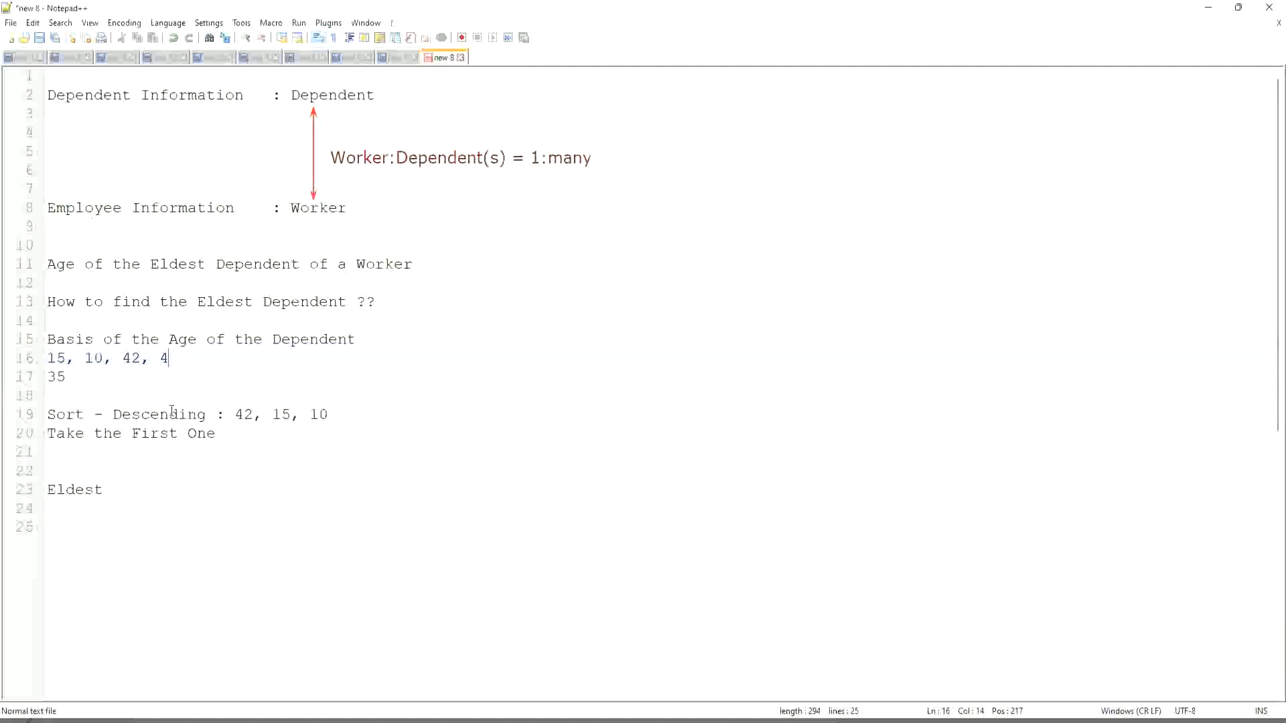
type("3, 75")
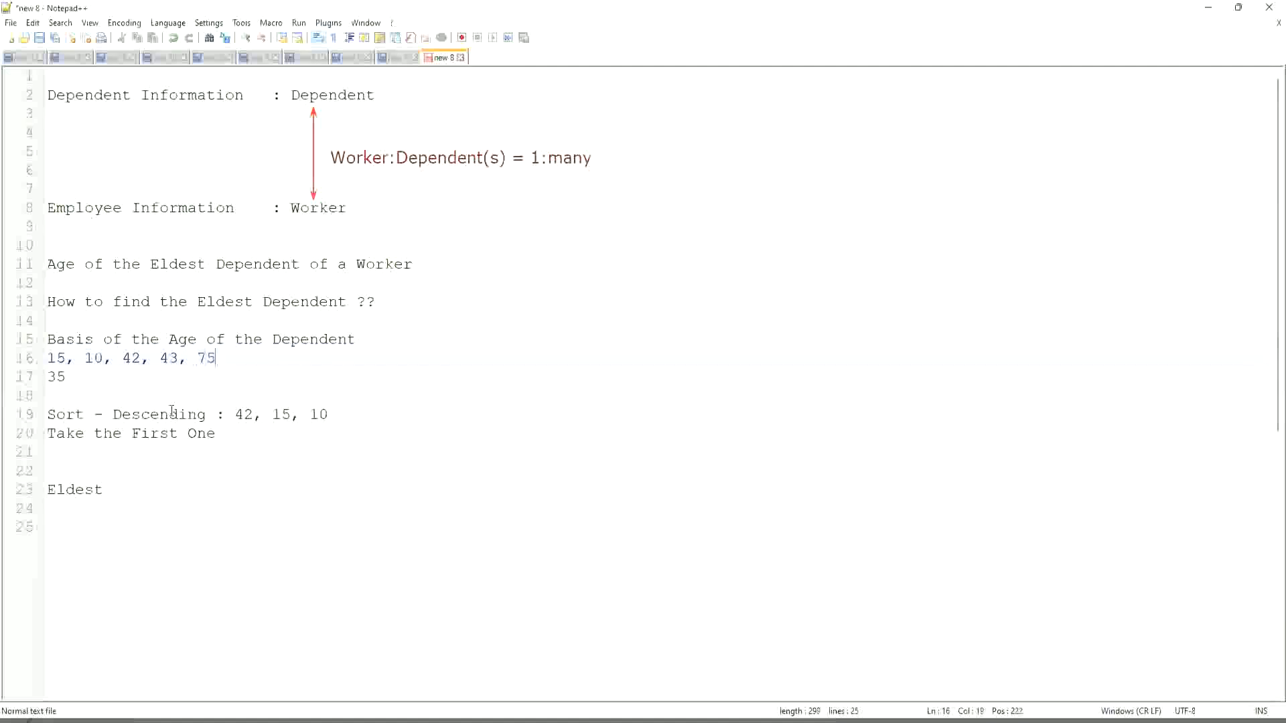
type(", 82")
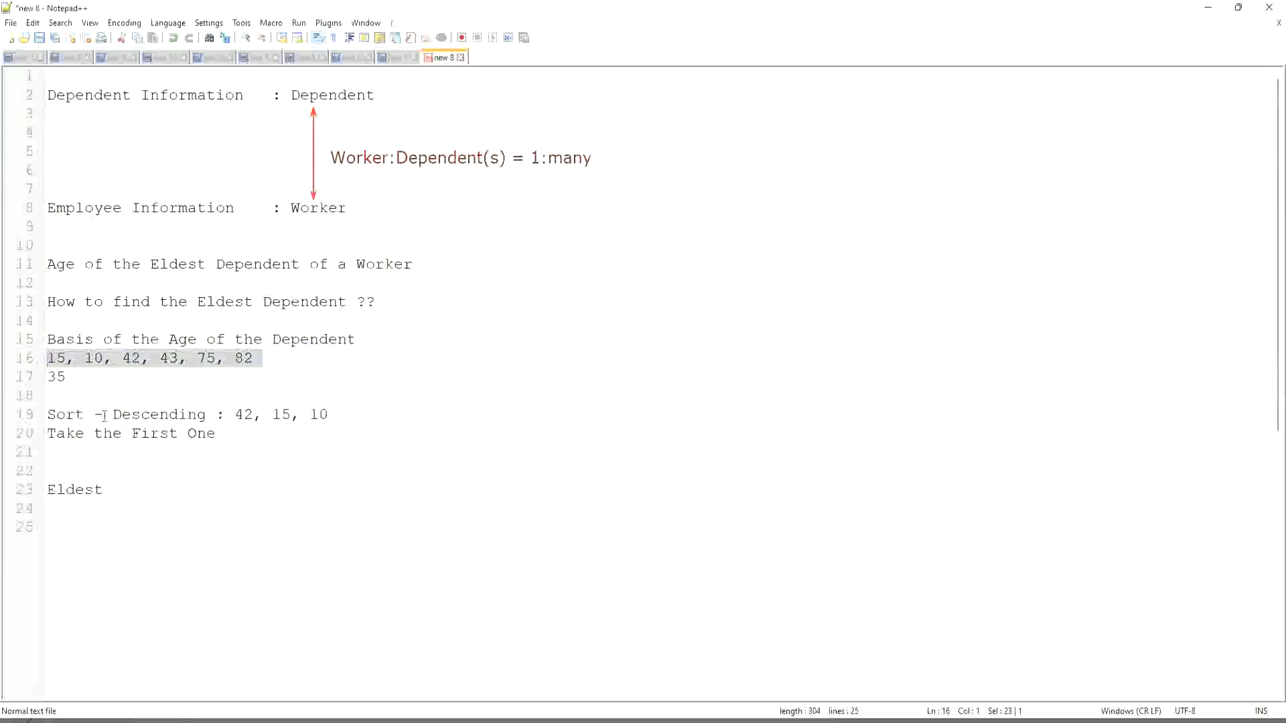
- Highlight the age 42 in the list and add blank lines below Eldest
left_click(148, 414)
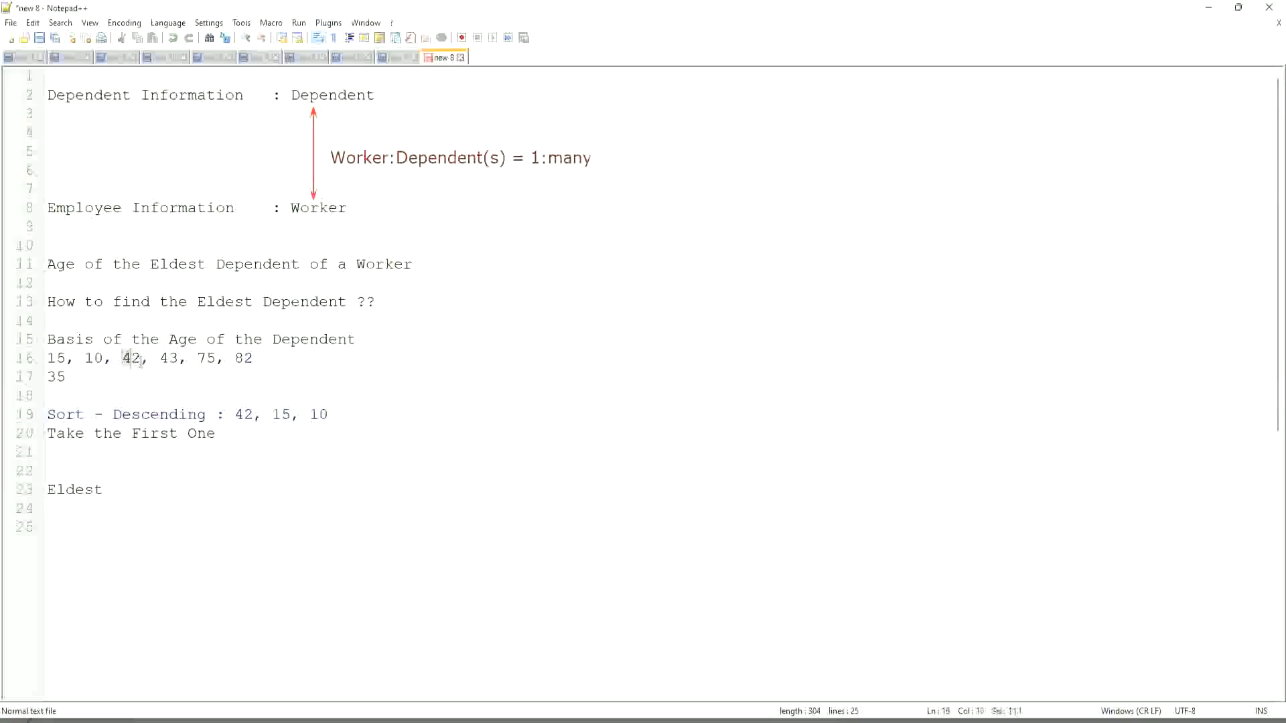
left_click_drag(121, 358, 183, 358)
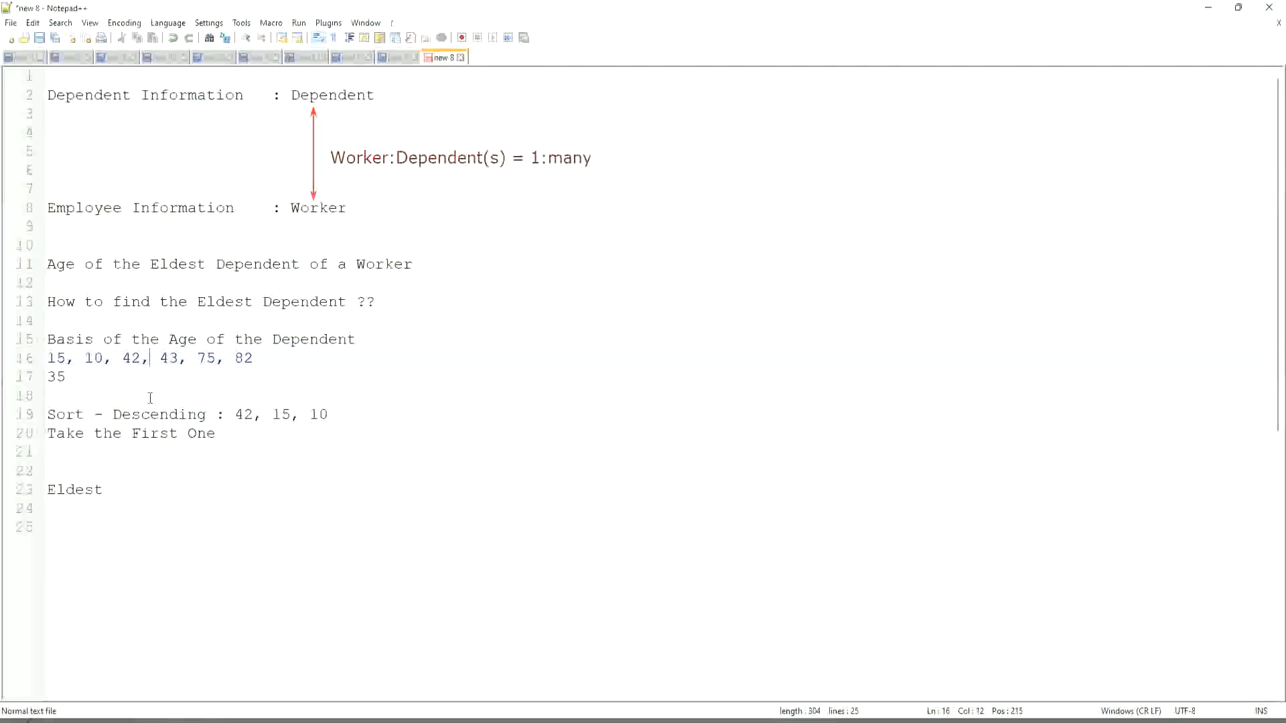
left_click(132, 414)
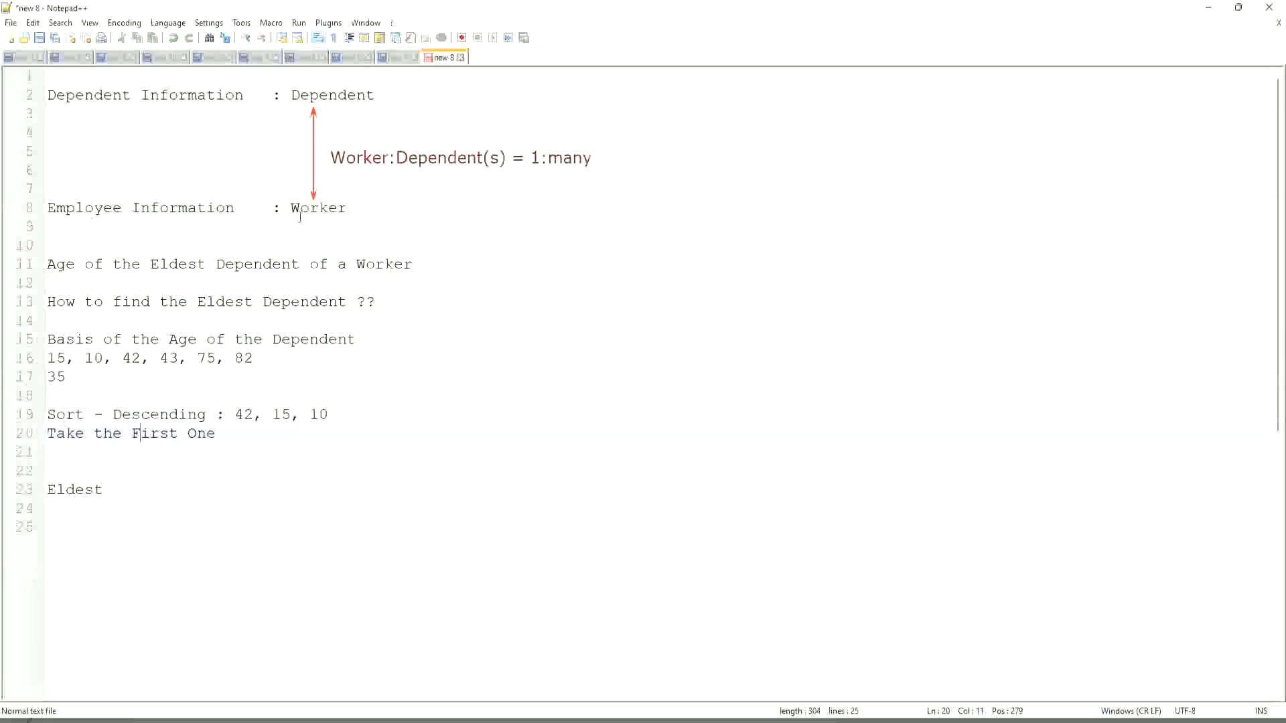
double_click(332, 94)
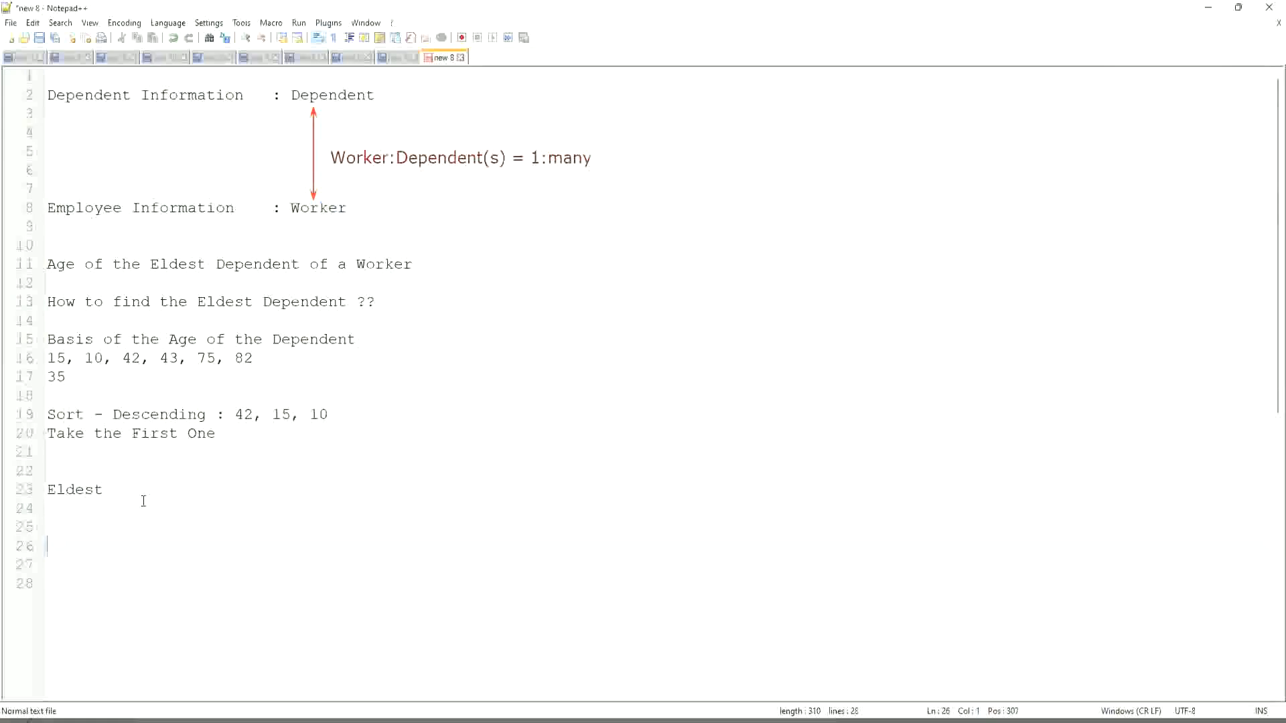
- Type the line 'Extract Single Instance (ESI) / Lookup Related Value (LRV)' below Eldest
type("Extract Single Instance / Lookup Relat")
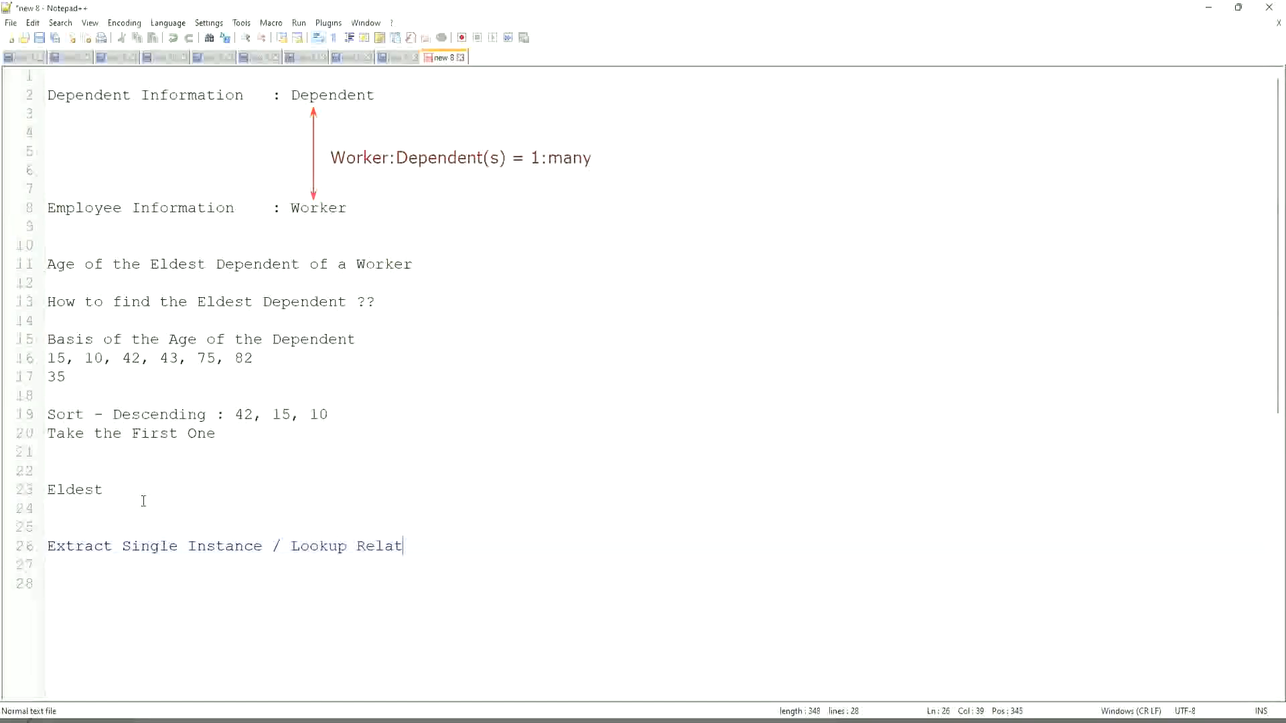
type("ed Value")
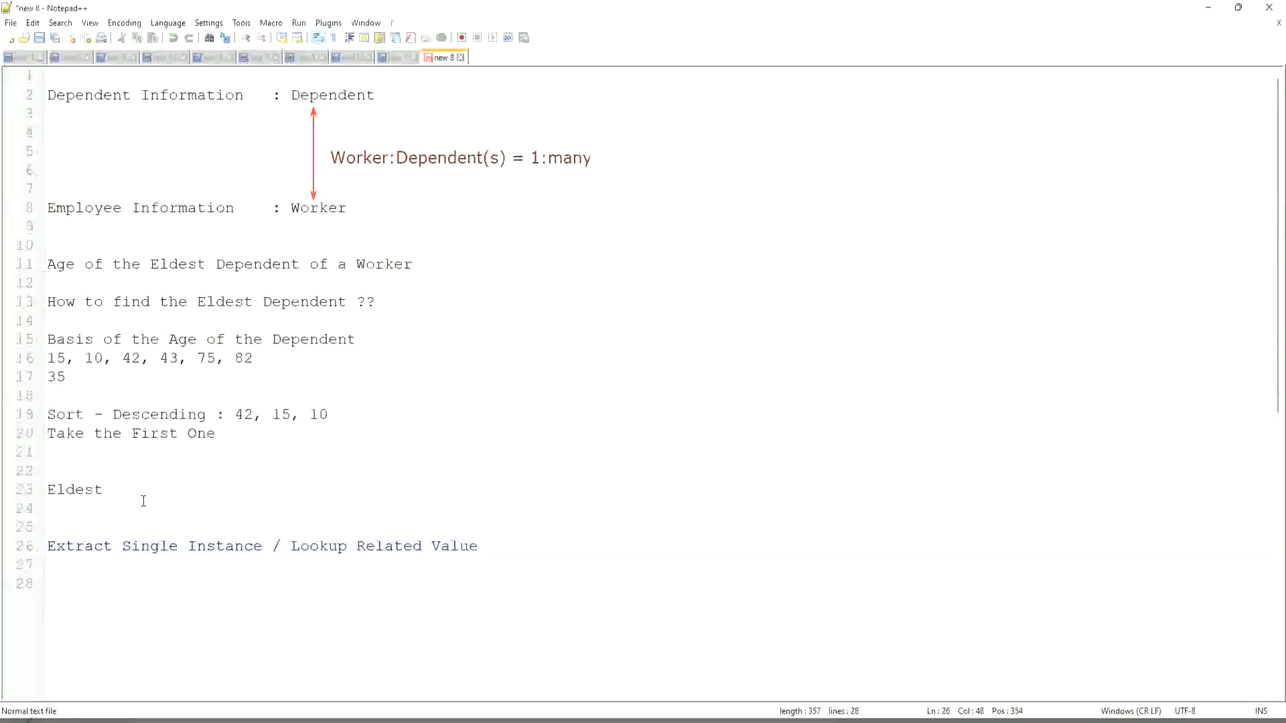
left_click(485, 546)
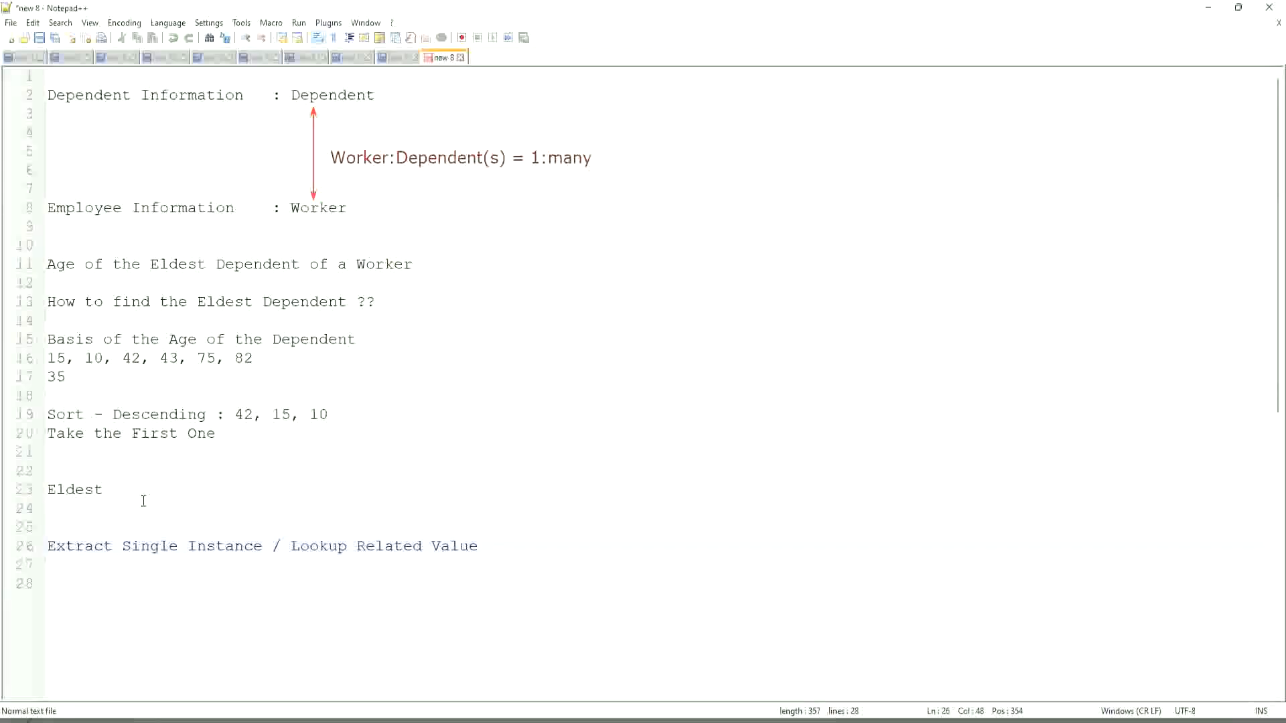
left_click(484, 545)
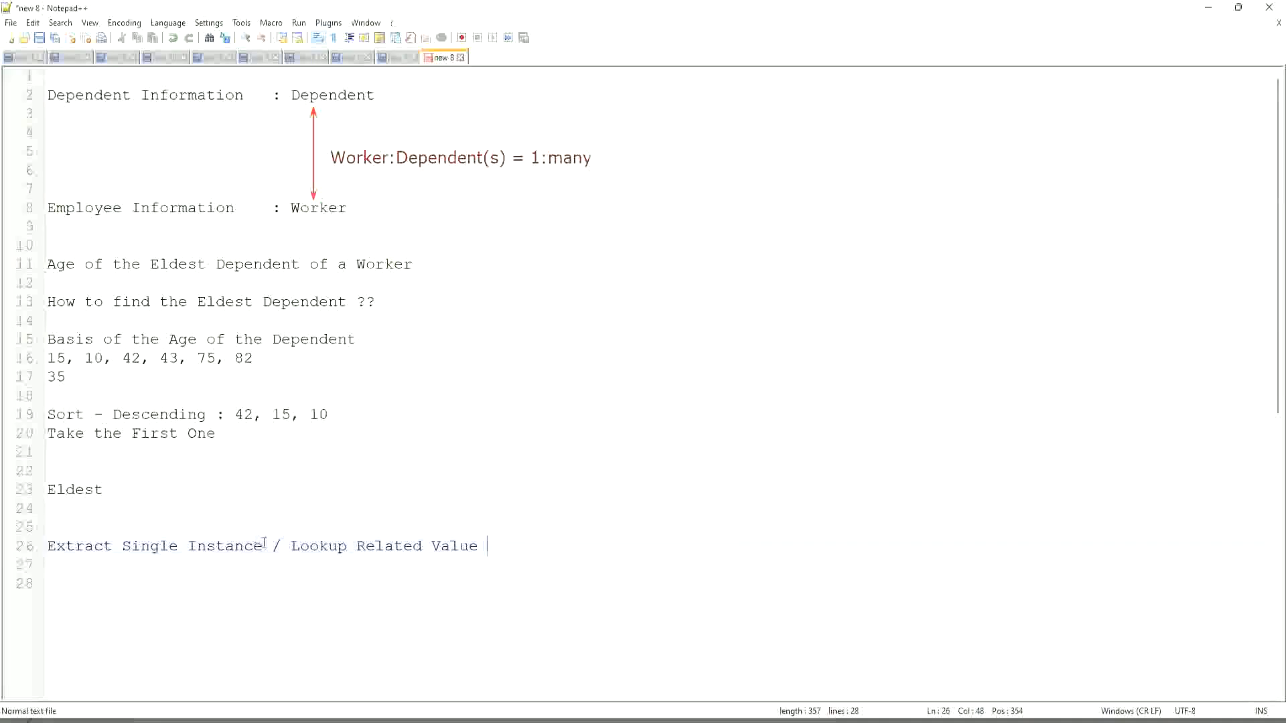
type("(ESI")
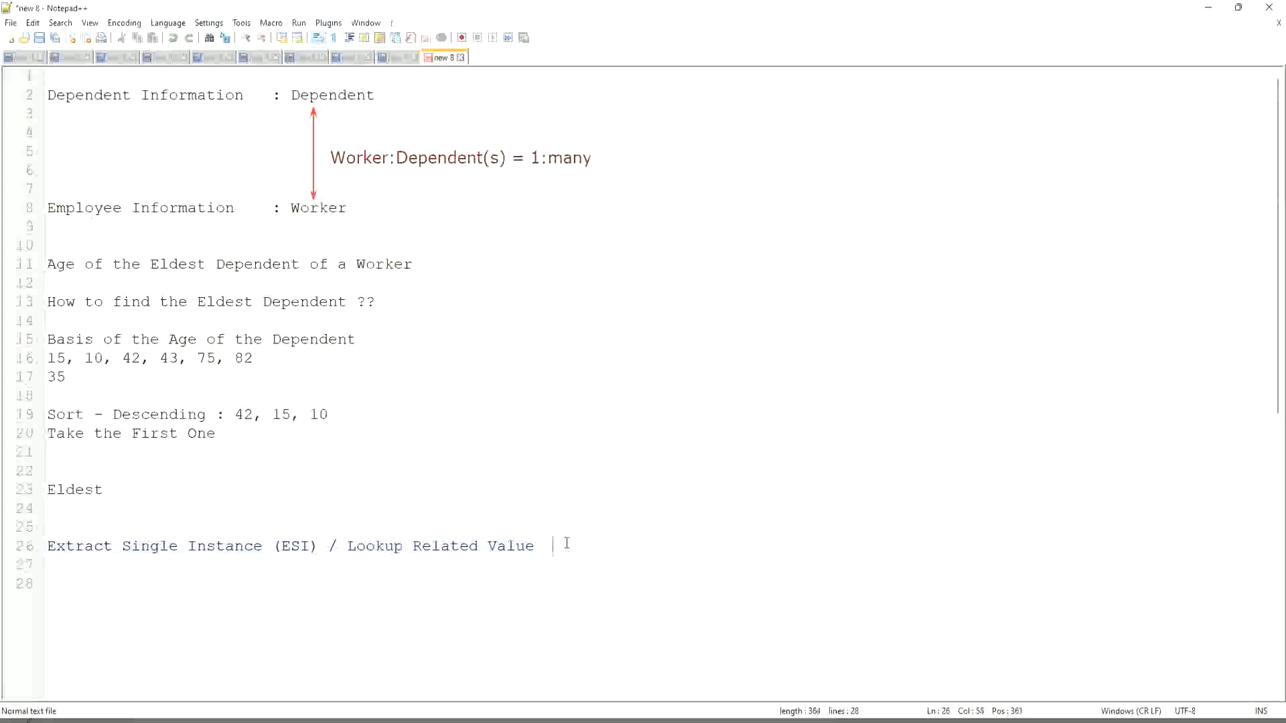
type("(1")
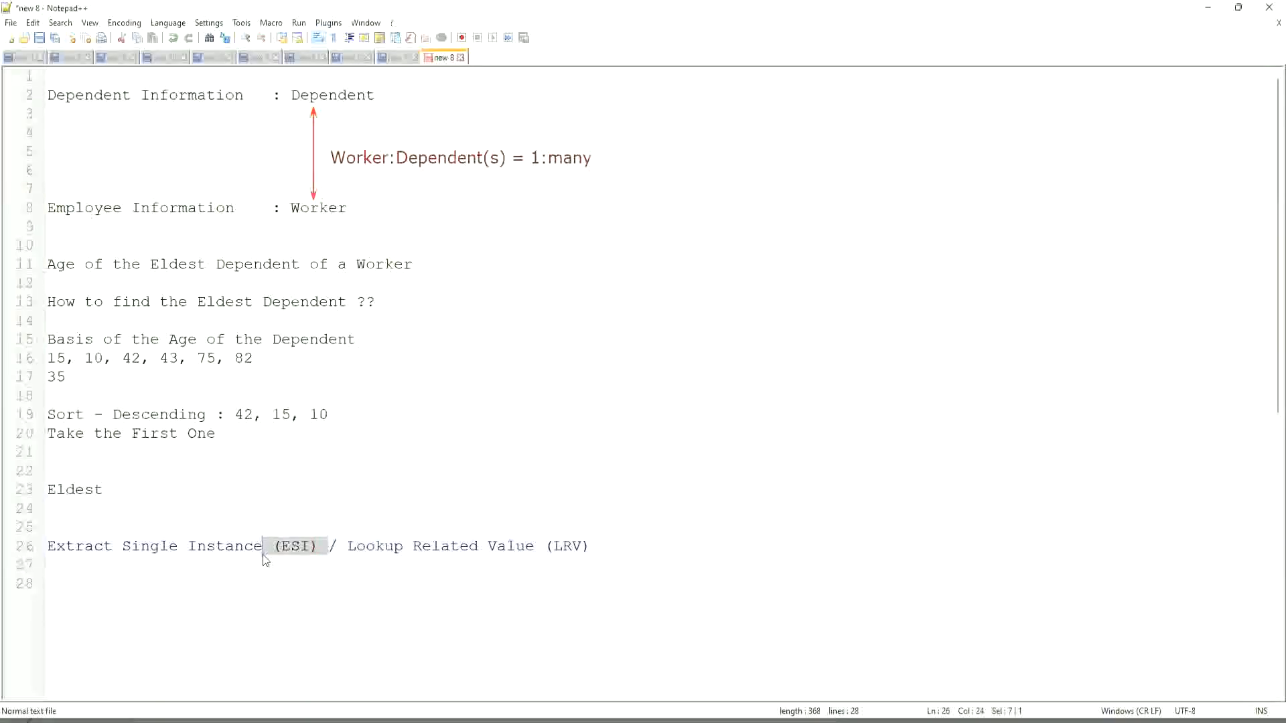
- Highlight the 'Extract Single Instance (ESI)' and 'Lookup Related Value (LRV)' parts for emphasis
left_click(572, 545)
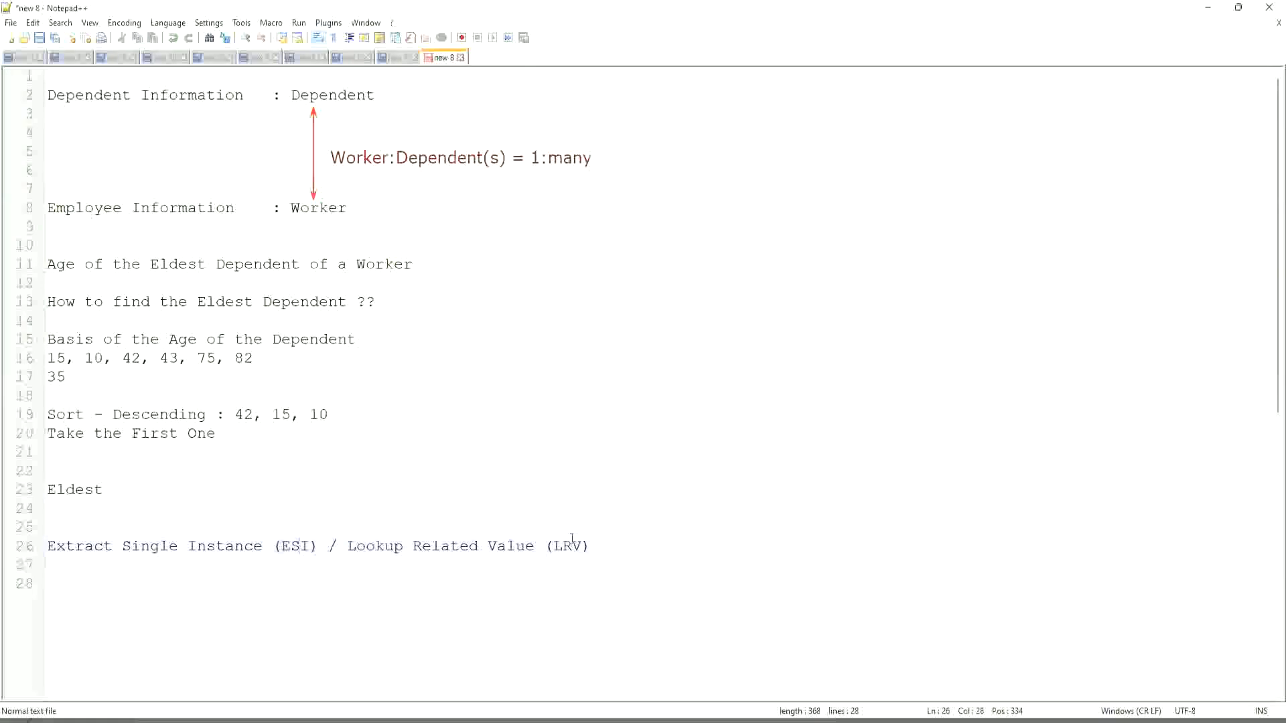
double_click(566, 545)
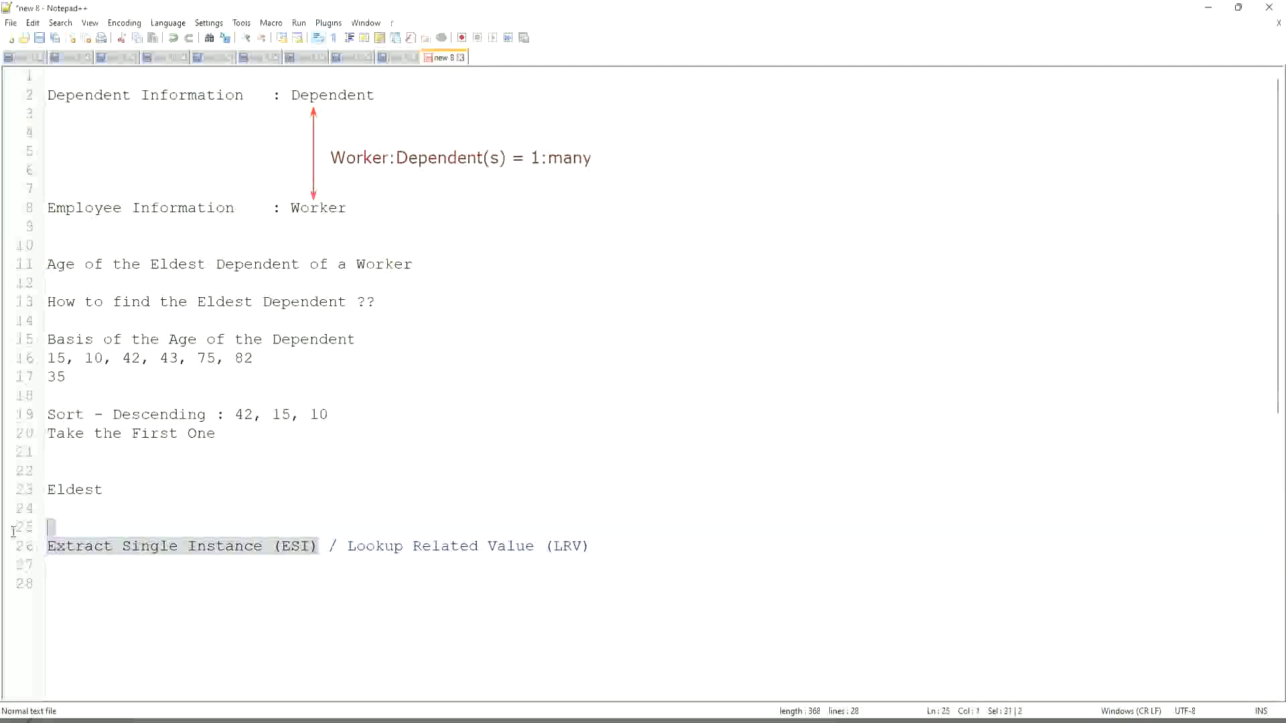
left_click(187, 545)
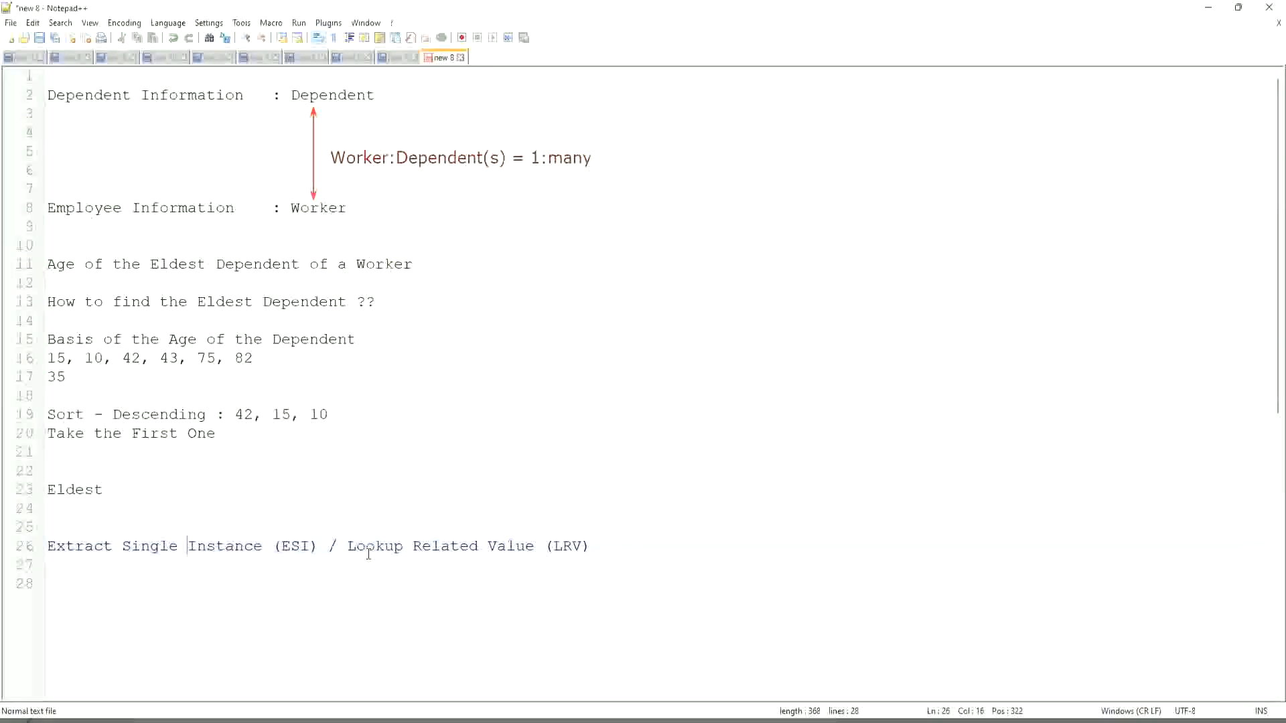
left_click_drag(347, 546, 587, 546)
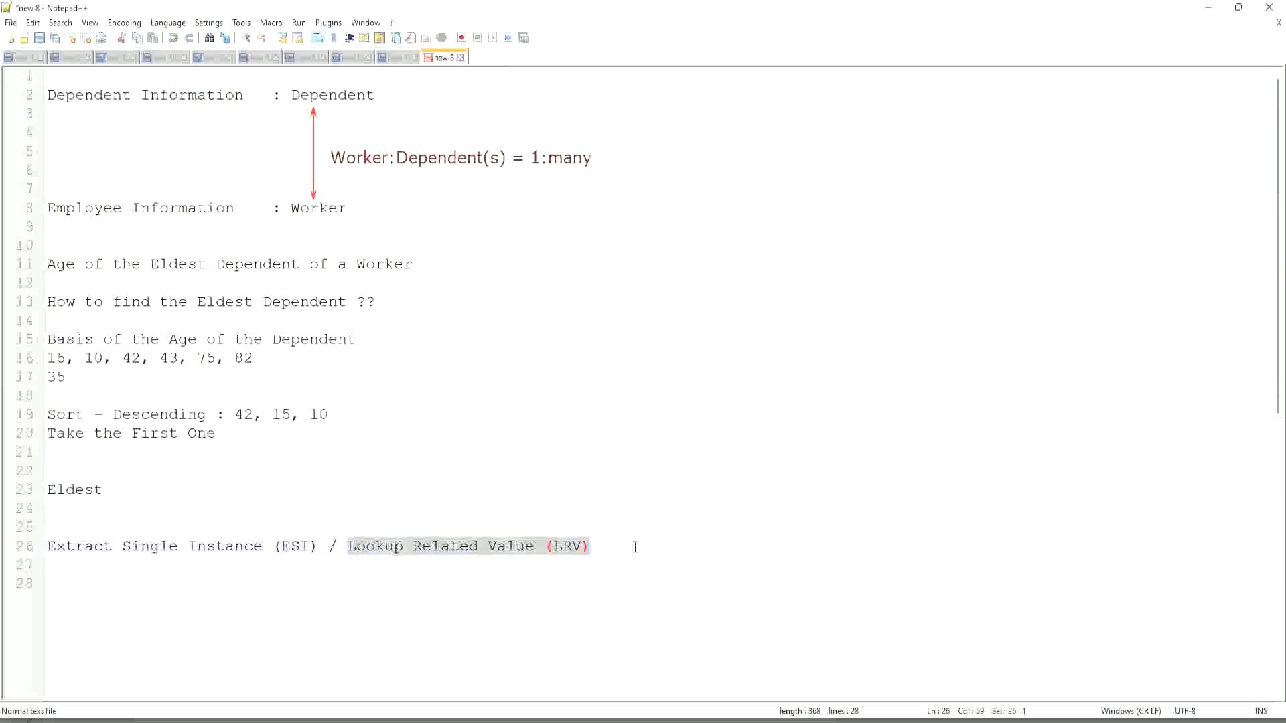